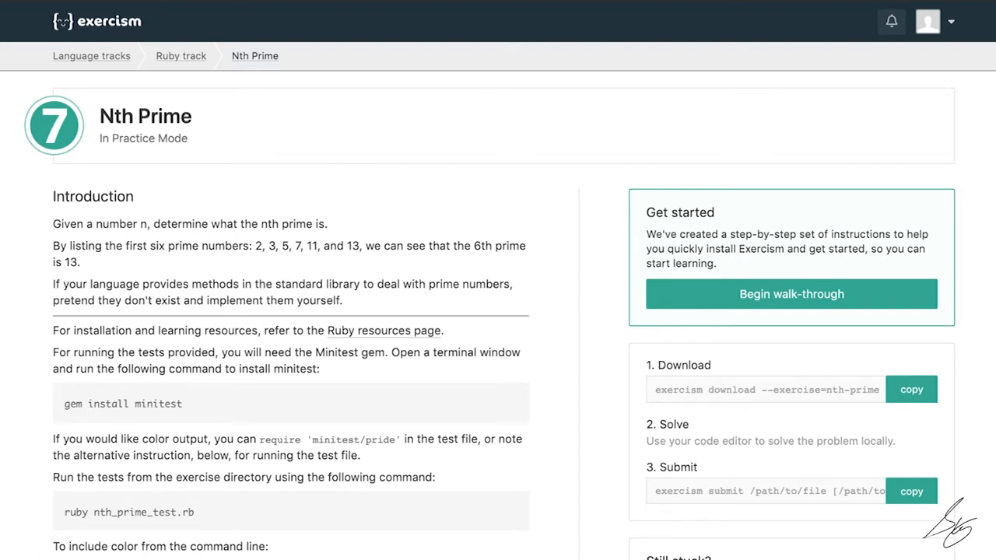
Read through the nth-prime problem statement in the exercise introduction.
drag(95, 224, 158, 224)
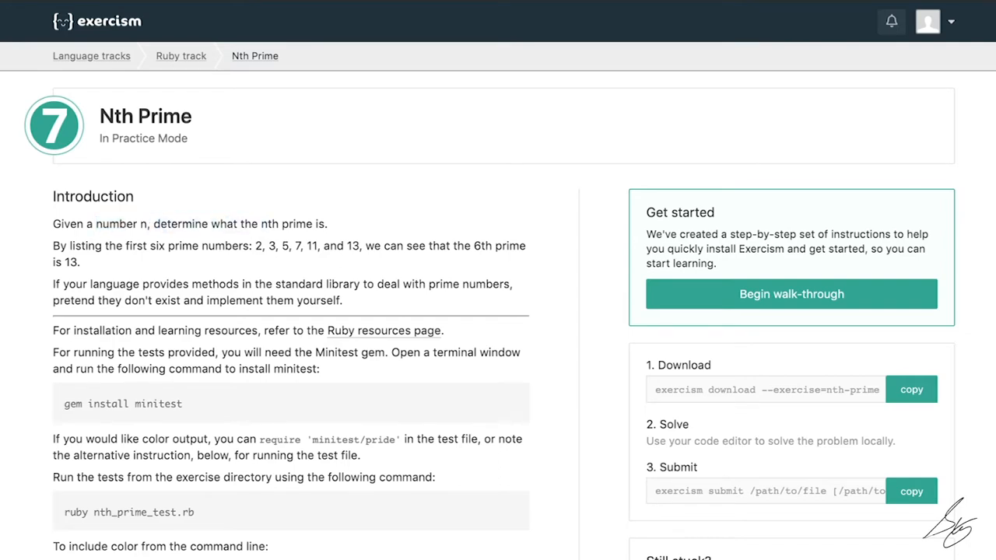
drag(53, 246, 174, 246)
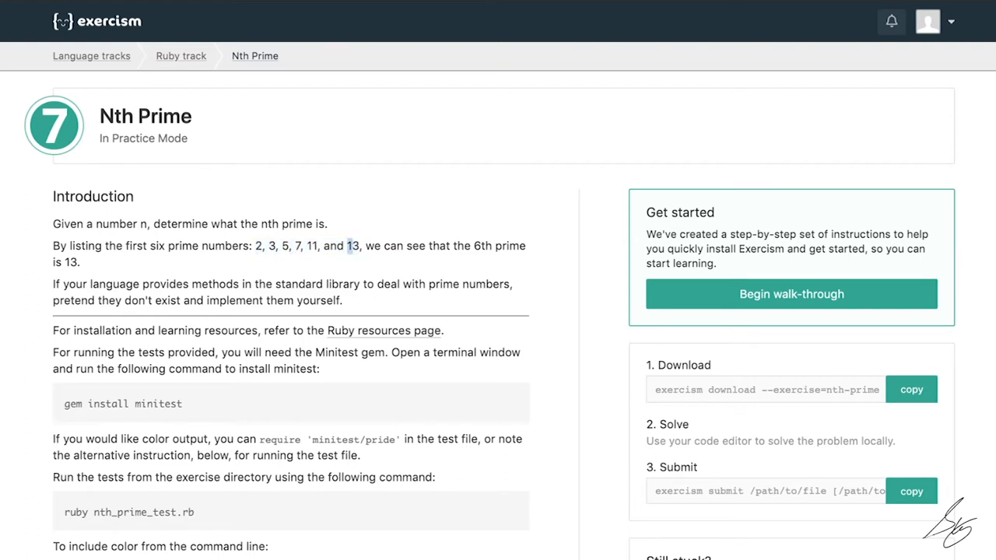
double_click(353, 245)
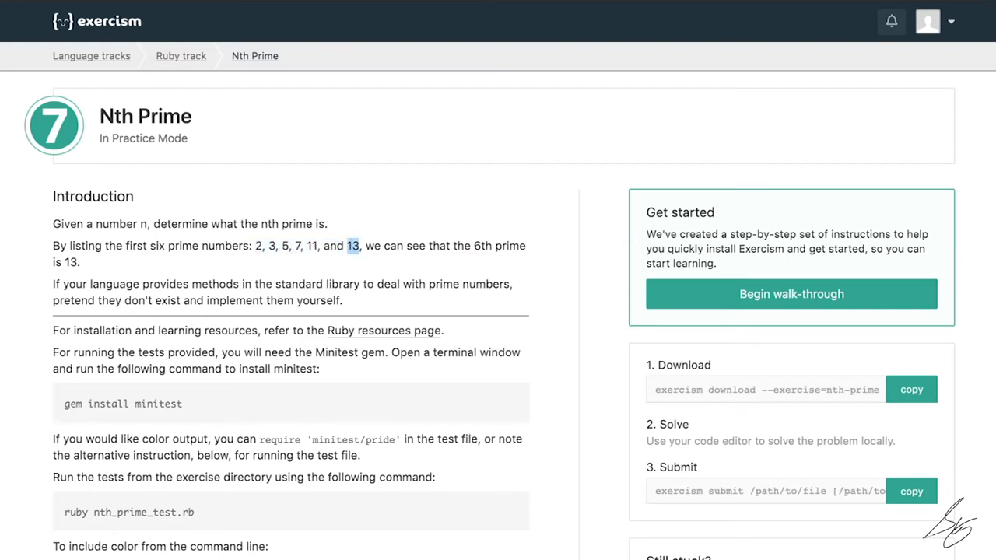
drag(64, 283, 342, 300)
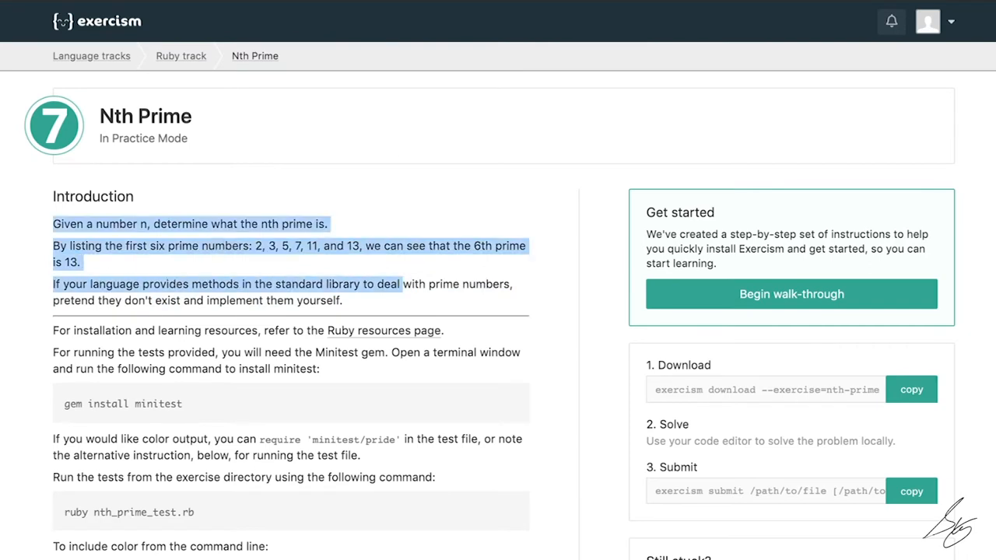
click(912, 389)
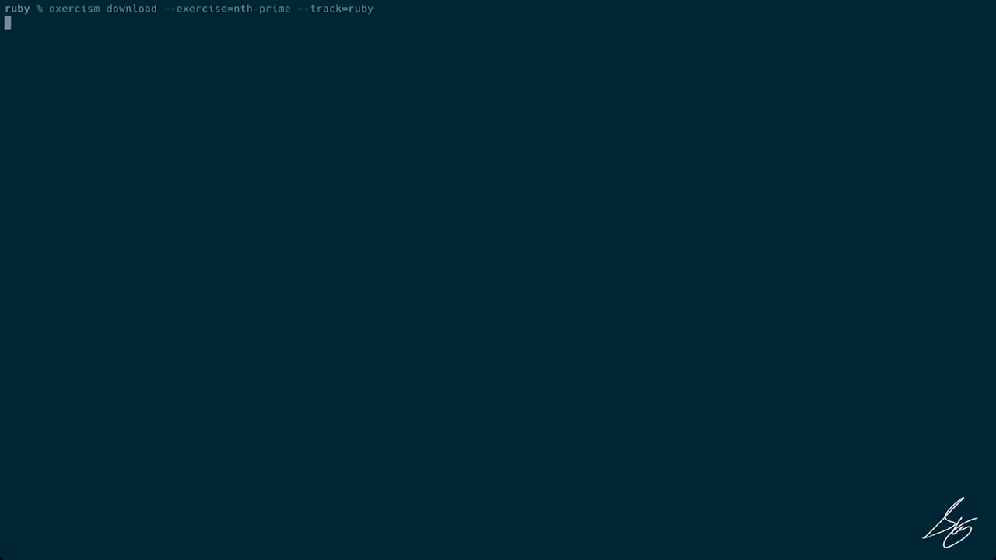
Enter the nth-prime folder, start a tmux session, remove the starter nth_prime.rb and launch vim.
text(cd nth-prime)
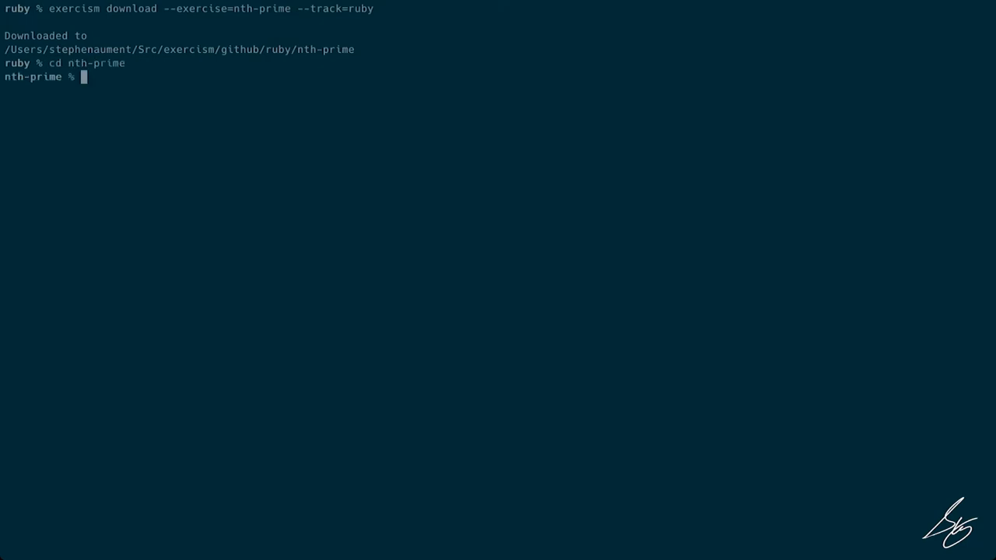
text(tme)
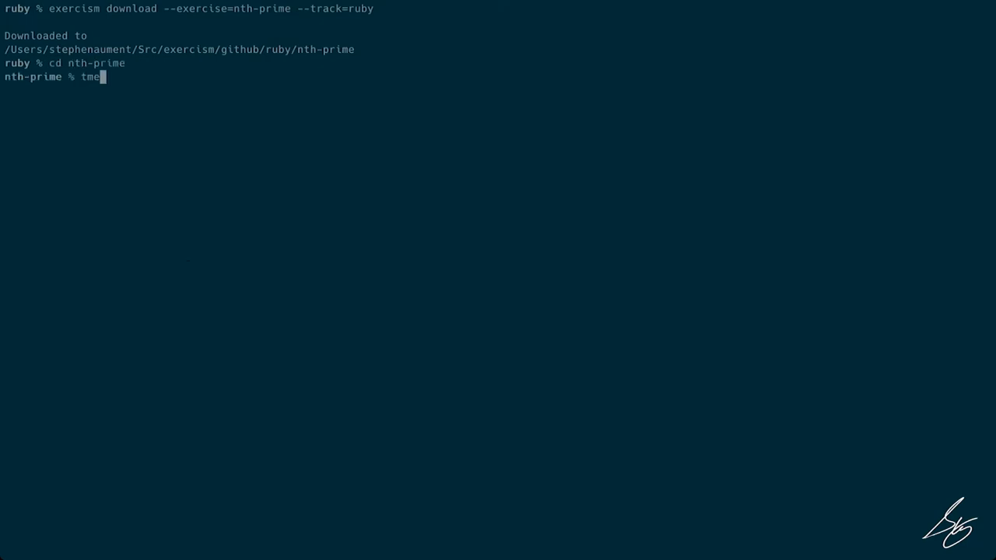
text(x)
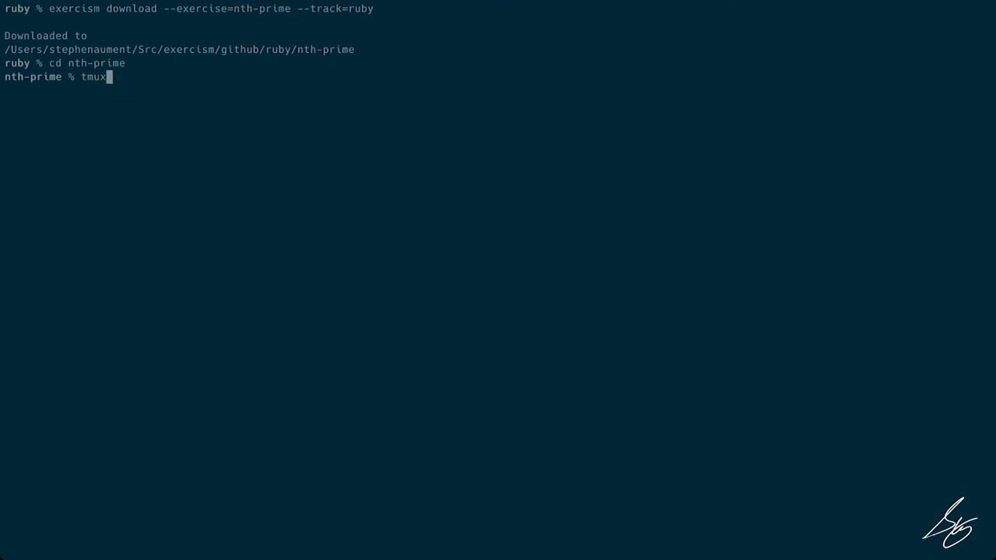
text(new-session -)
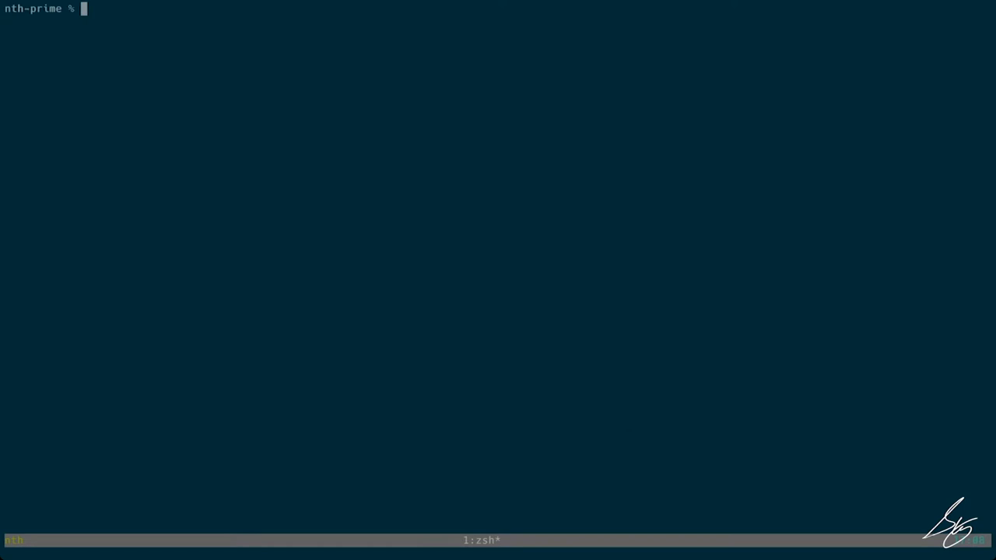
text(vim)
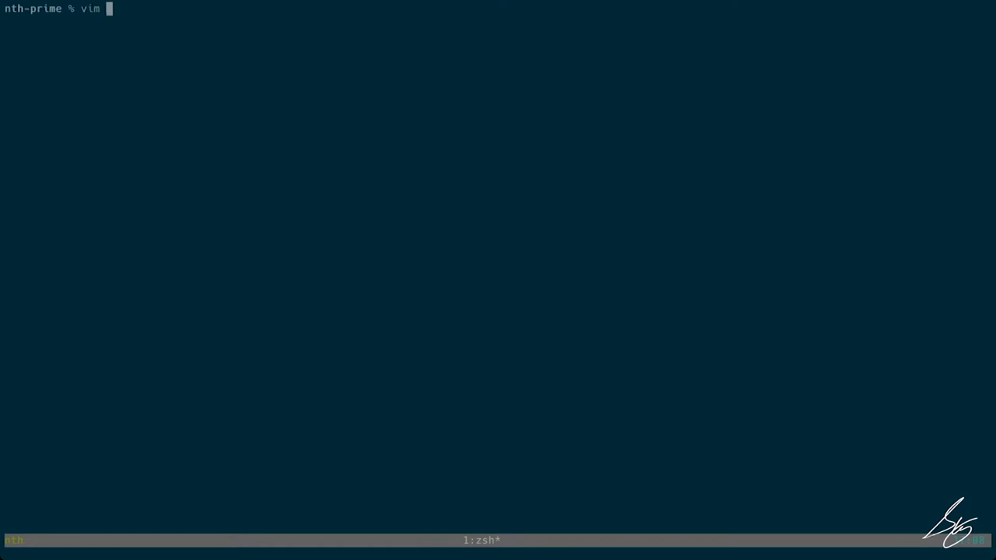
key(ctrl+u)
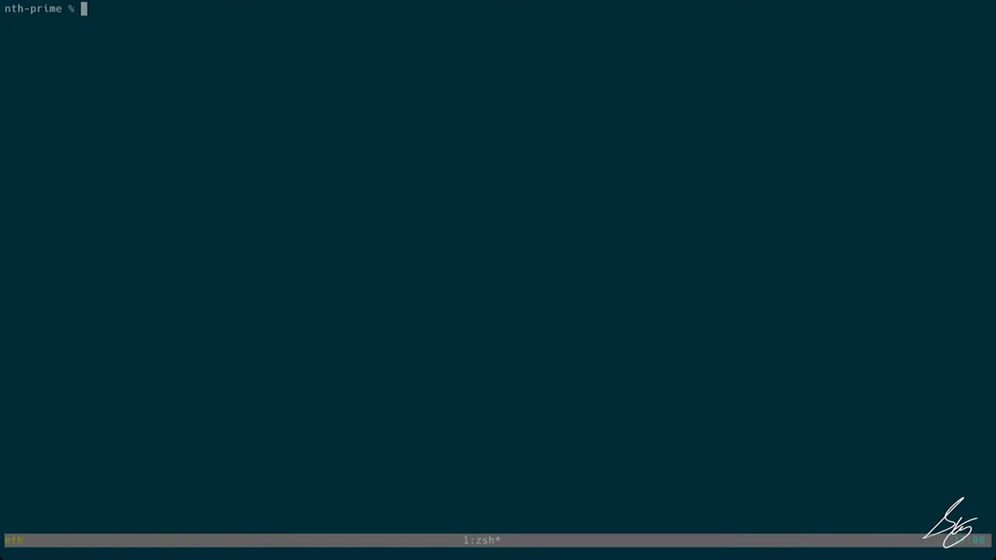
text(rm p)
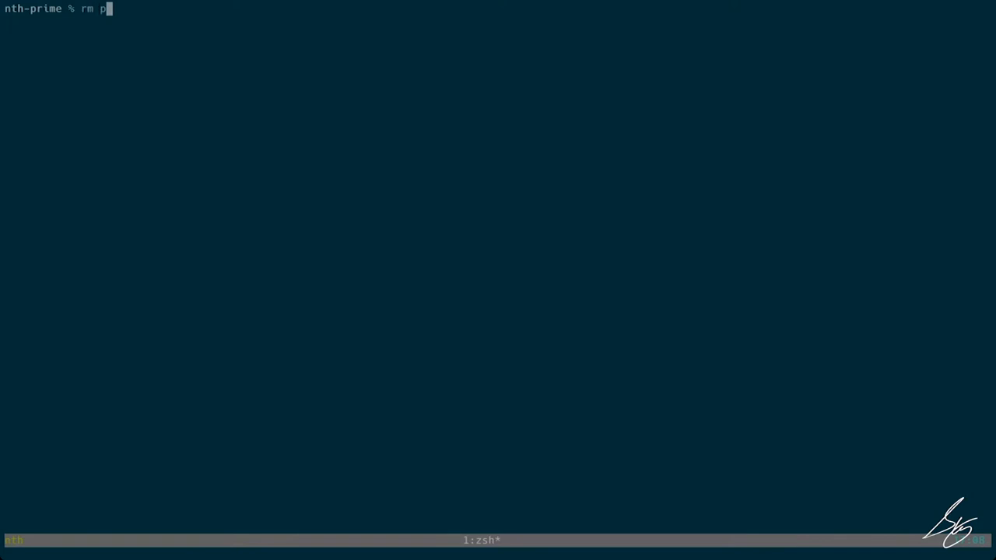
text(nth_prime.rb)
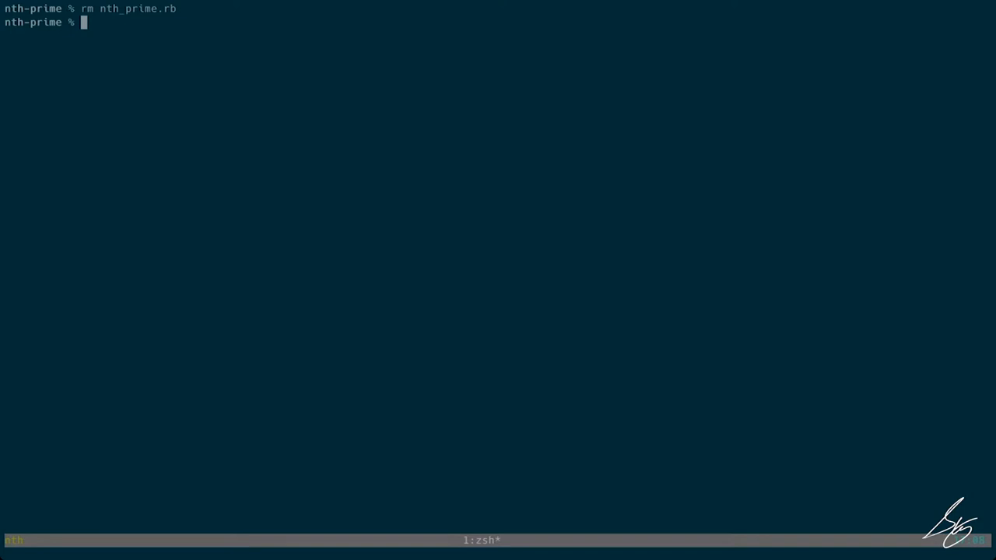
text(vim)
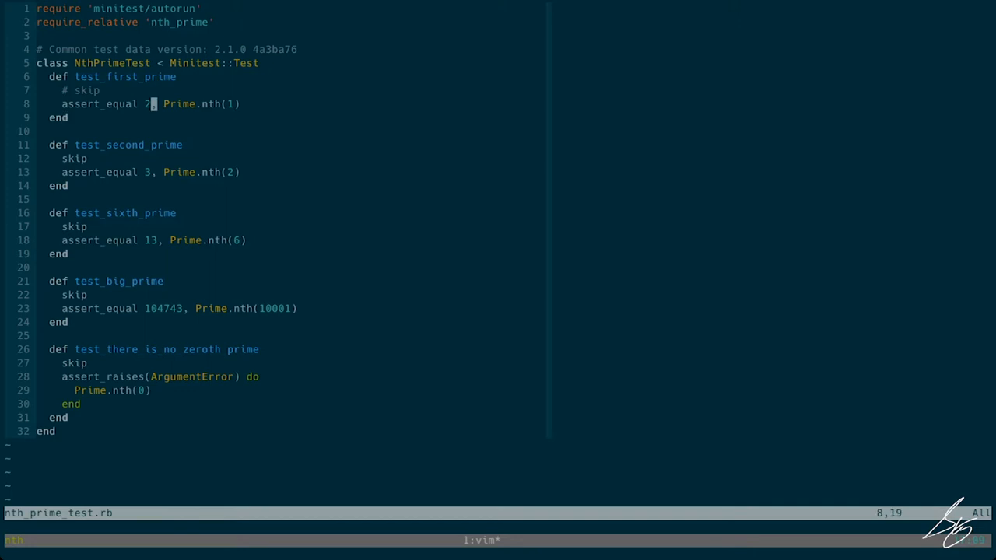
Resize the tmux test pane via :call system, then copy a file in from the parent folder with cp ../.
text(:call system("tmux resize-pane -y 20 -t2 && tmux send -t2 'rake && tmux resize-pane -Z -t1' c-j"))
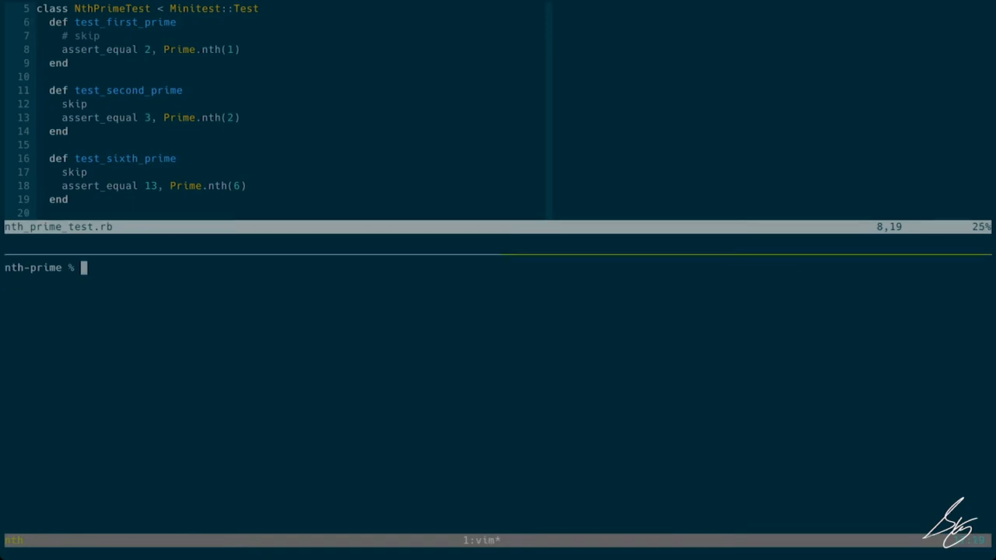
text(c)
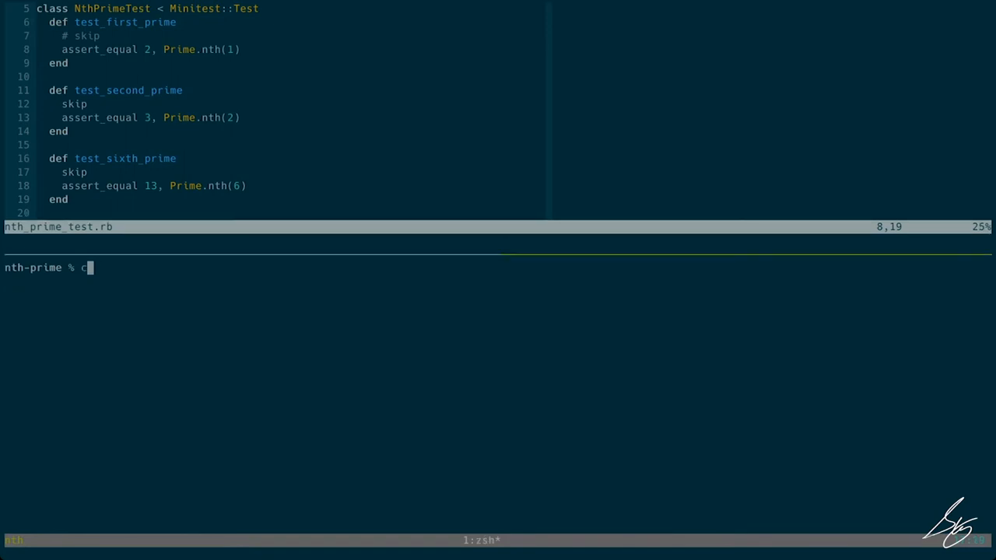
text(p ..)
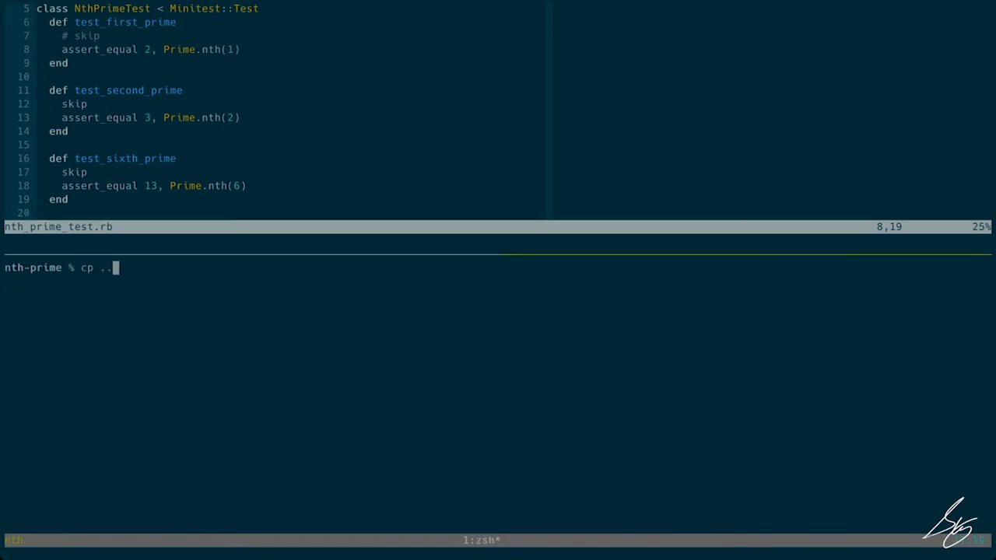
text(a)
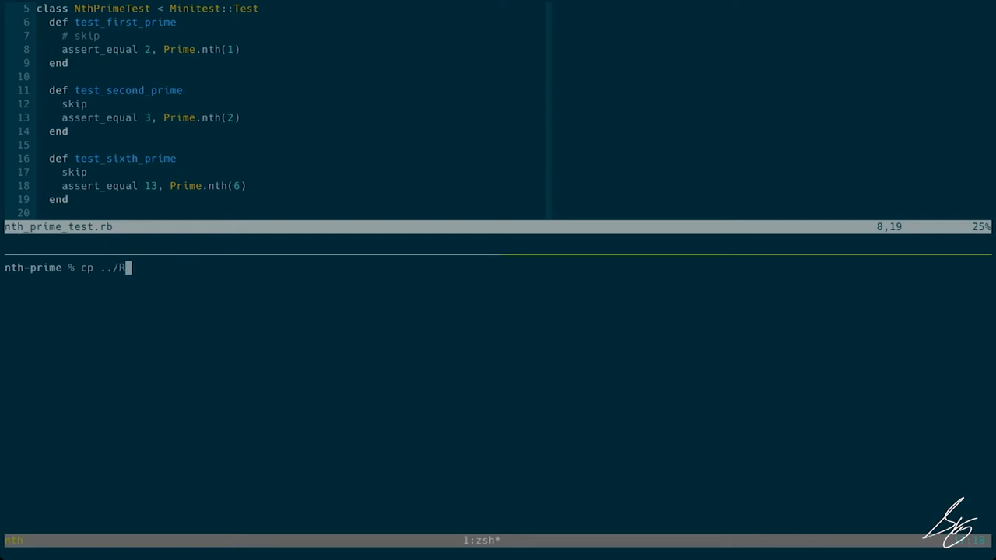
key(Enter)
text(:vsp nth)
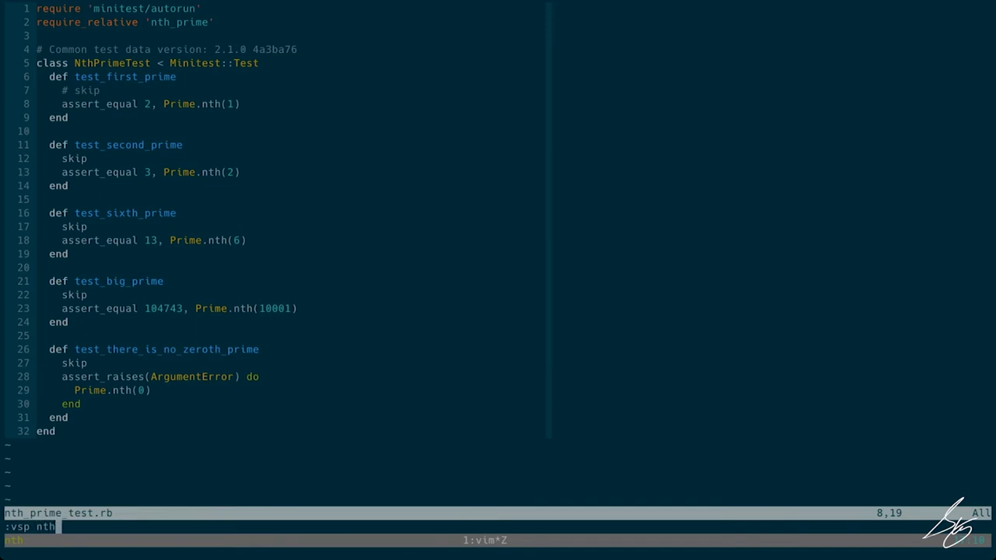
Open nth_prime.rb in a vertical split and stub class Prime with a class-level nth(number) method.
text(_prm)
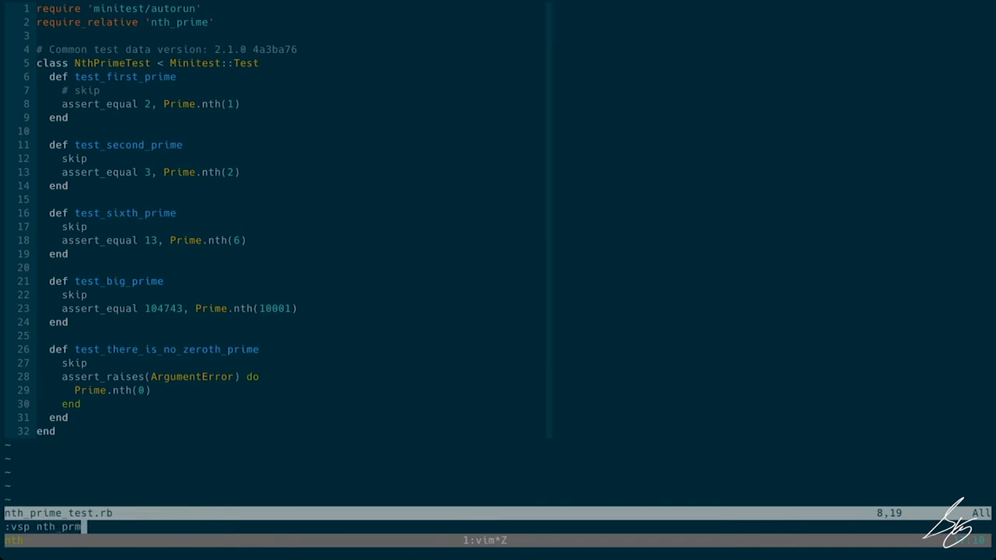
key(Tab)
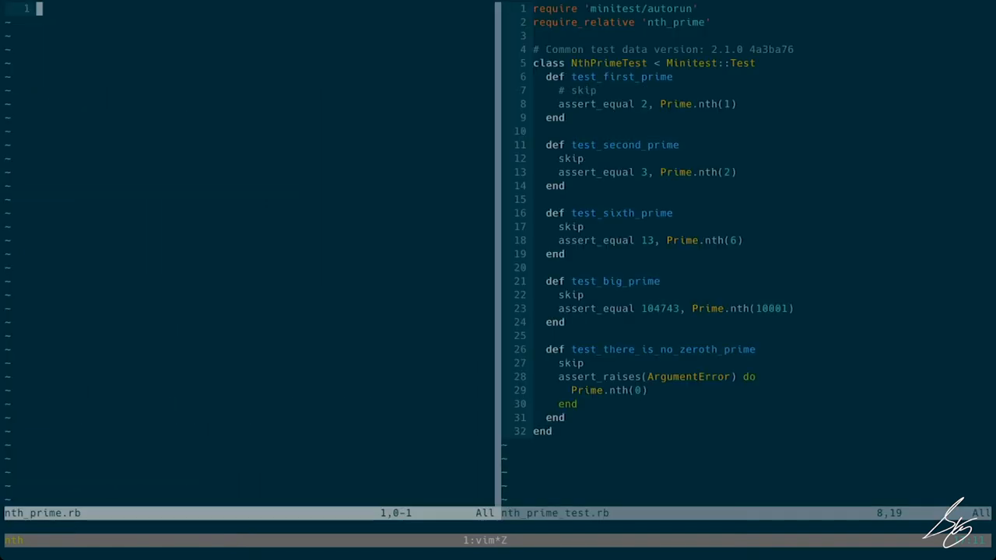
text(class Prime)
text(d)
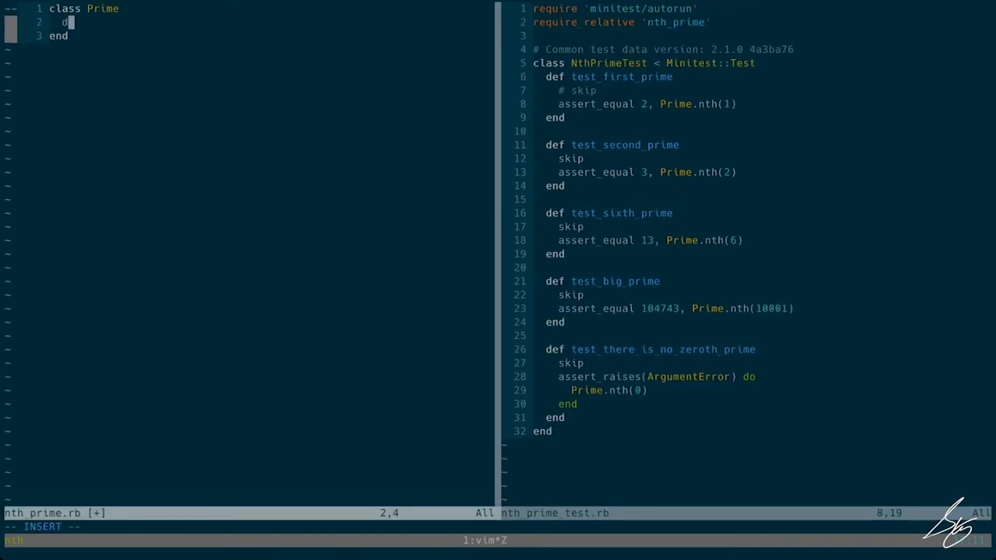
text(class << self)
text(def nth)
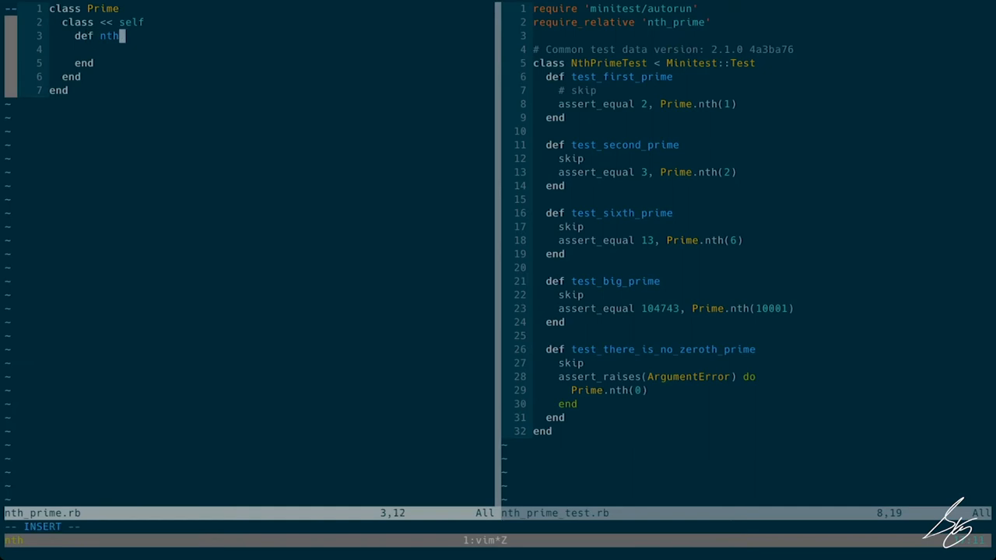
text((number)
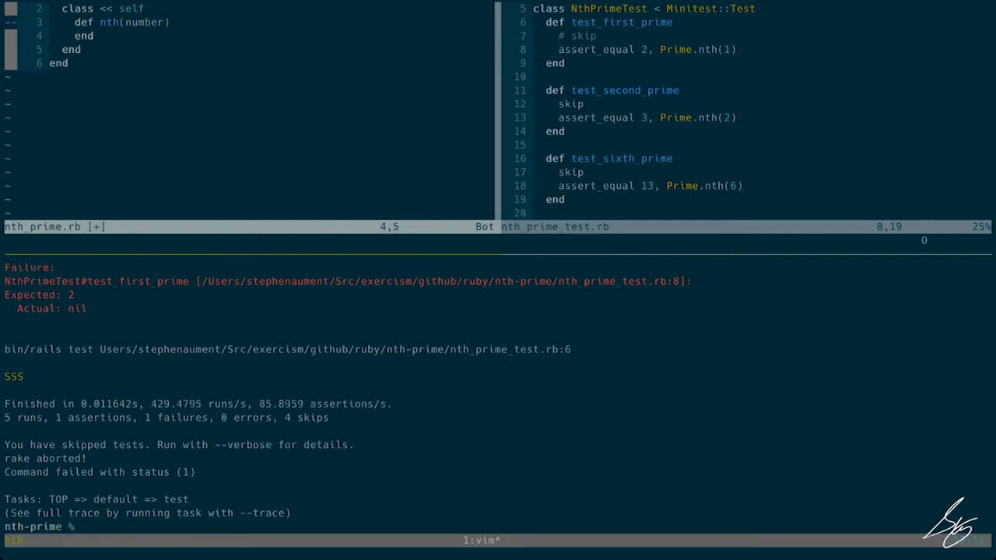
text(2)
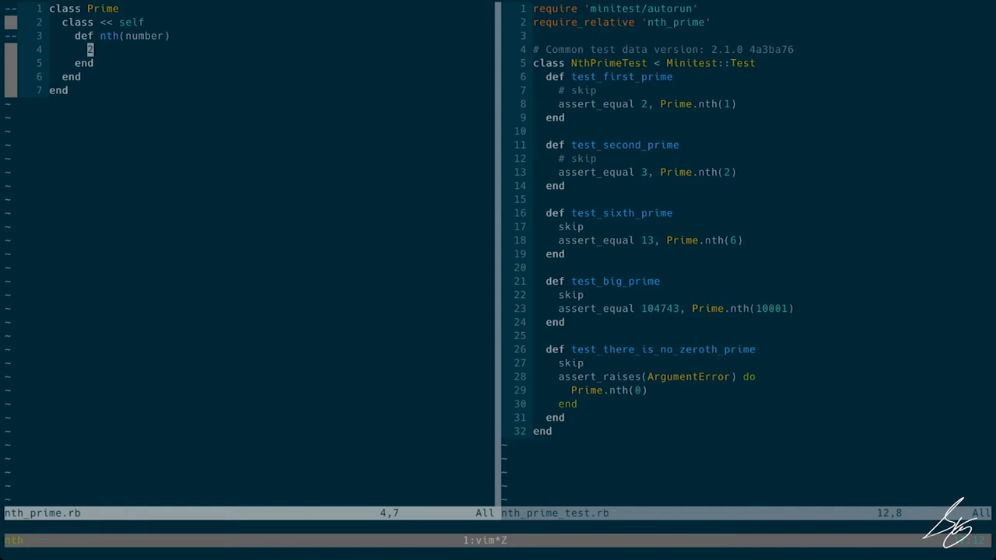
Start nth with prime = 2 and a count = 1 counter.
key(i)
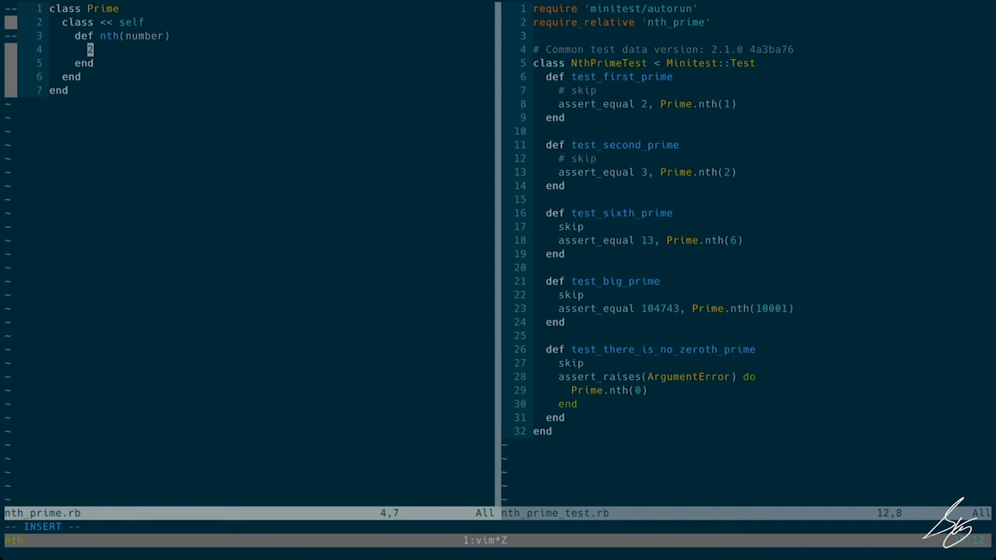
text(prime)
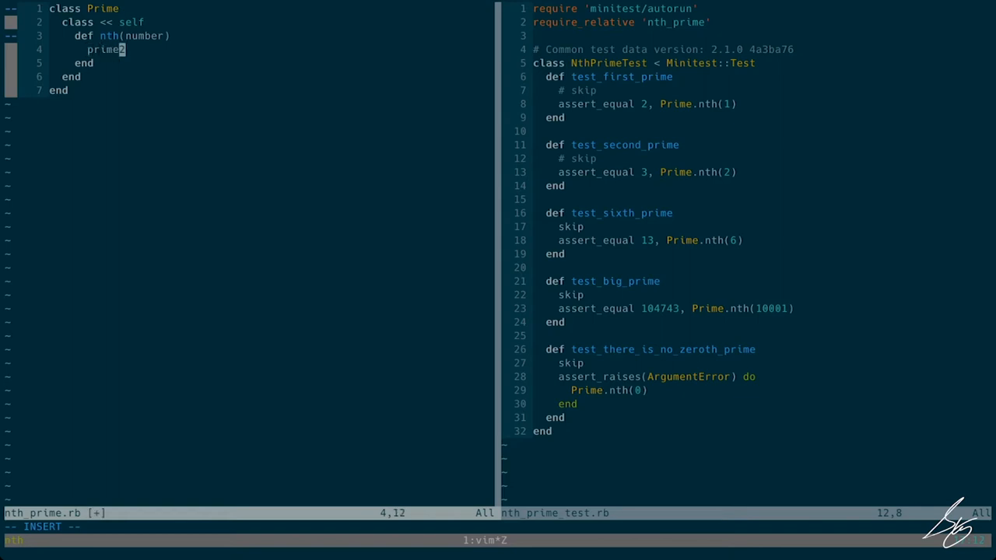
text(" ")
text(o)
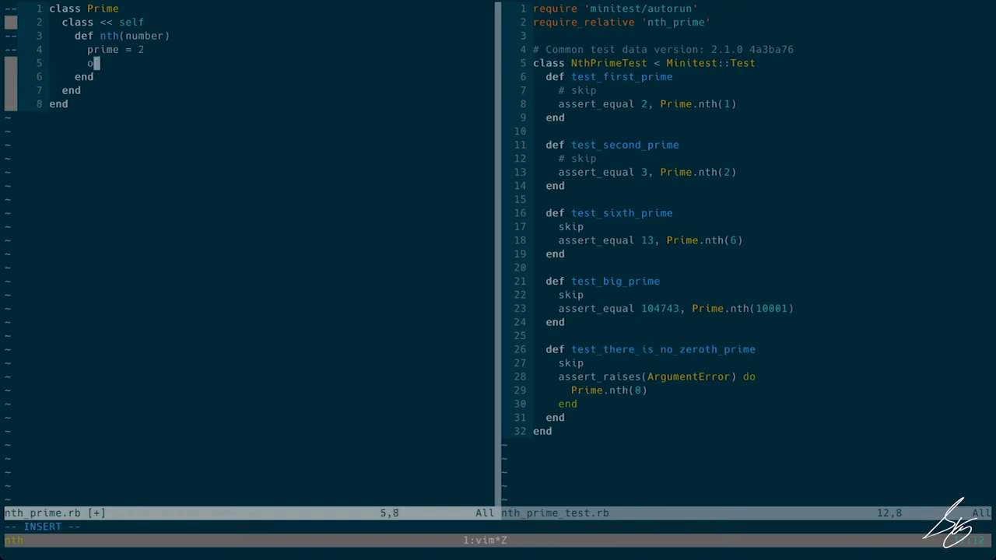
text(prime)
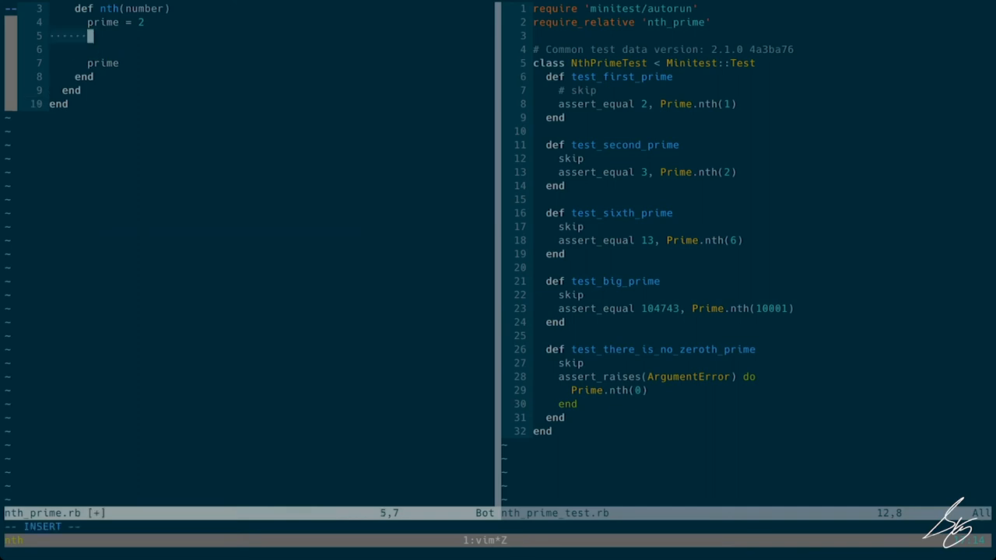
key(Enter)
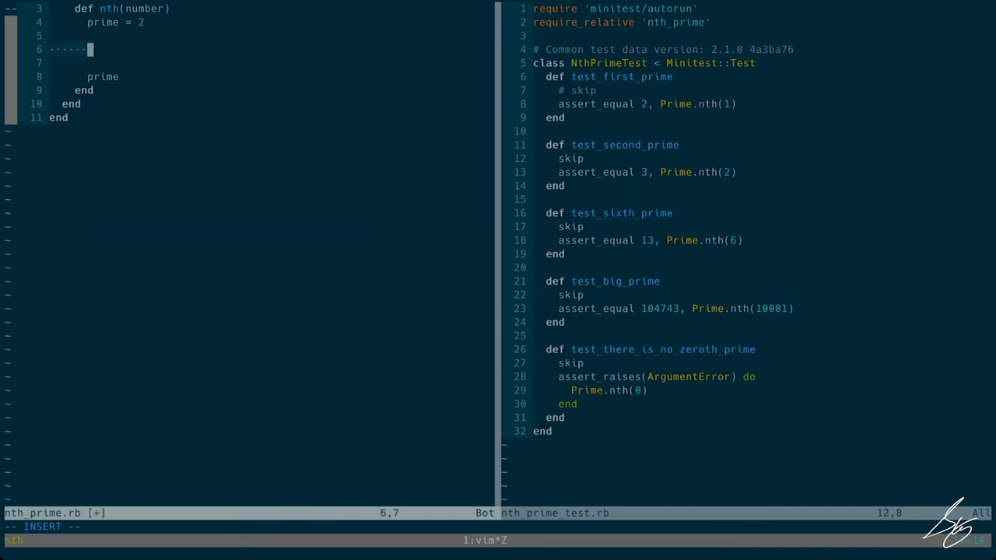
text(count)
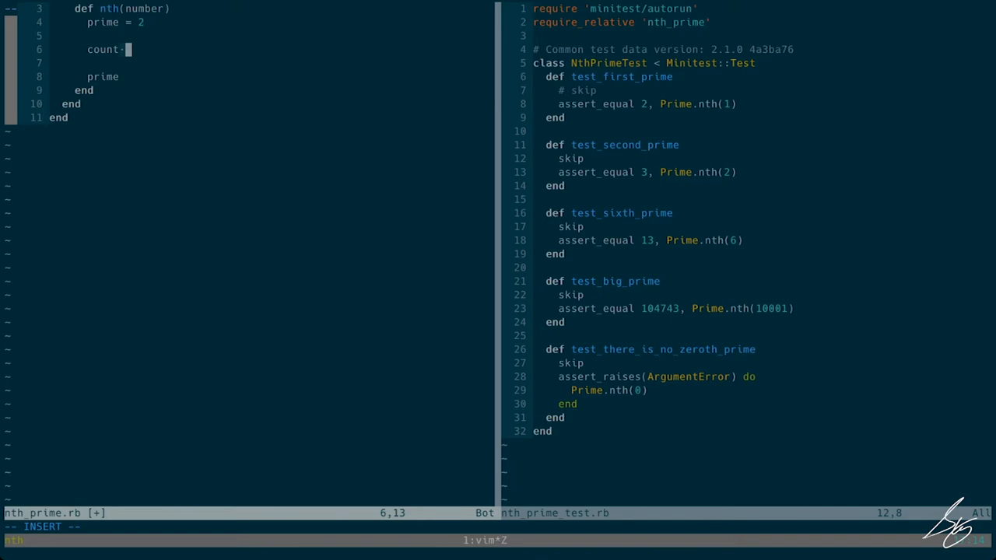
text(=)
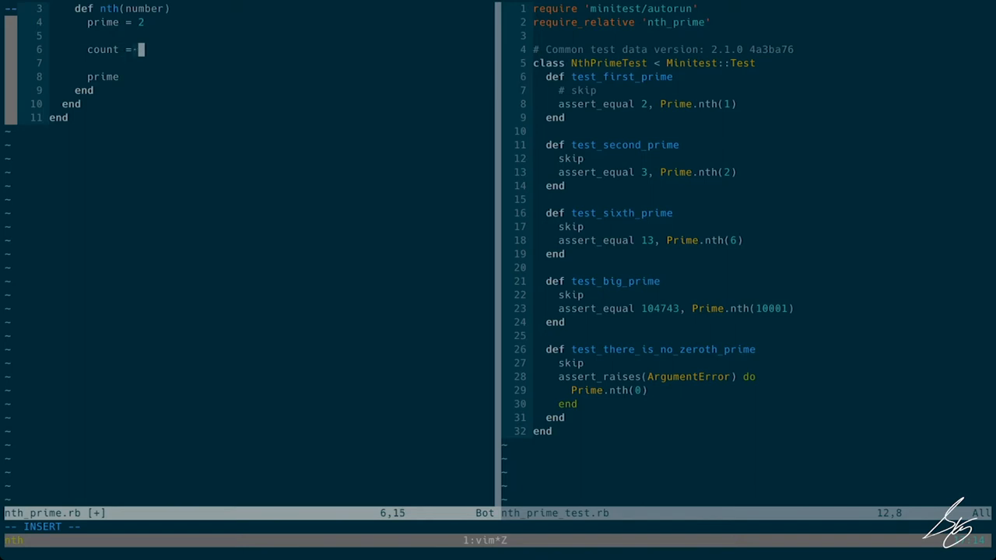
text(1)
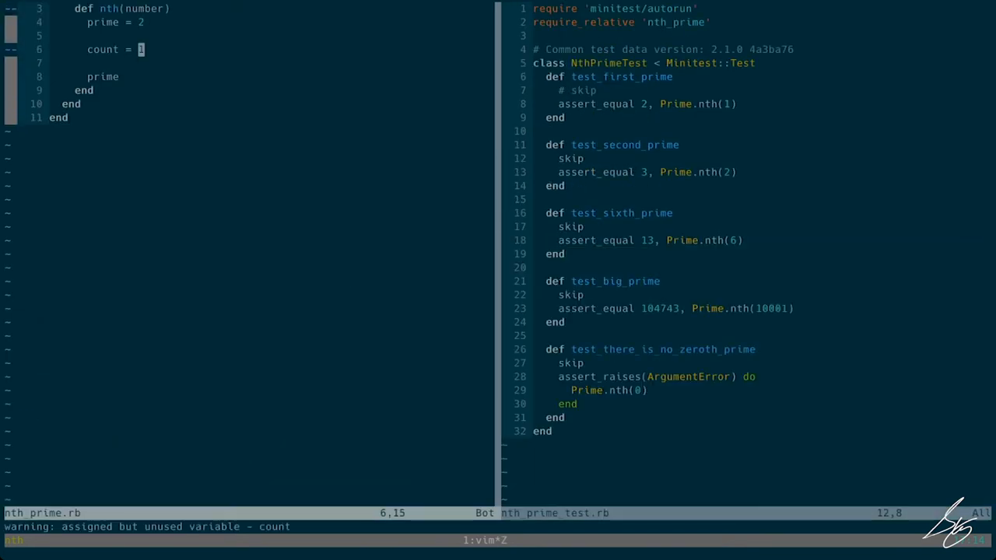
Add 'prime = next_prime prime while count < number' to the nth body.
key(o)
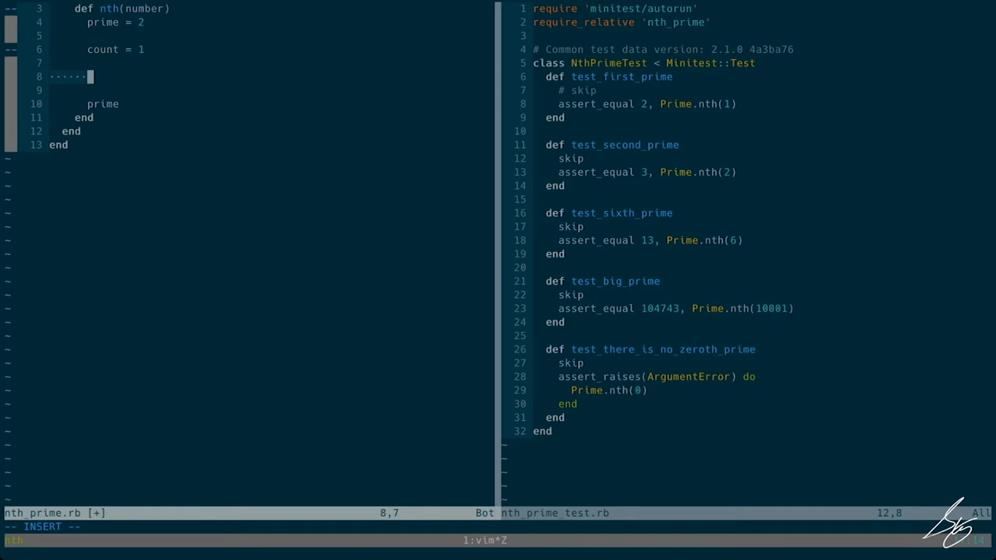
text(prime =)
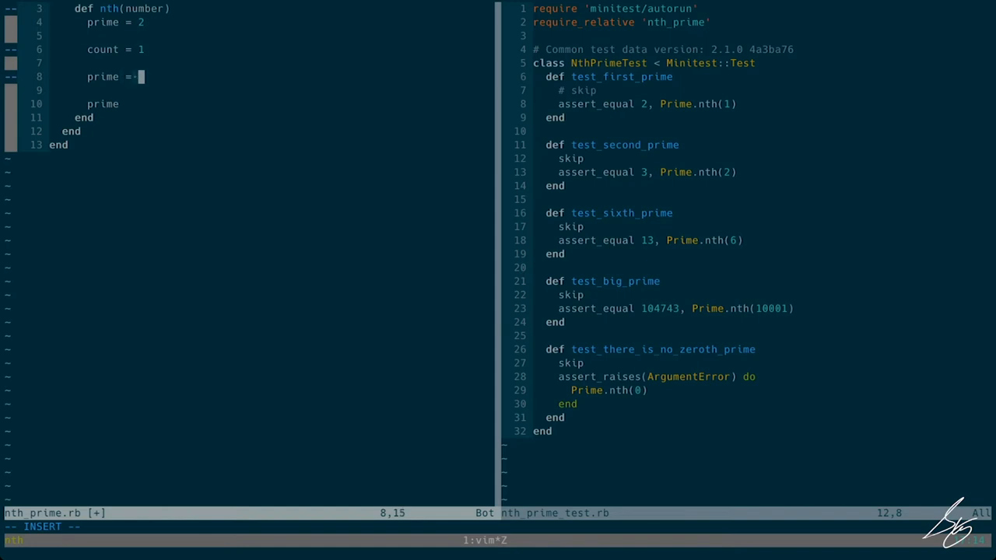
text(next_prime)
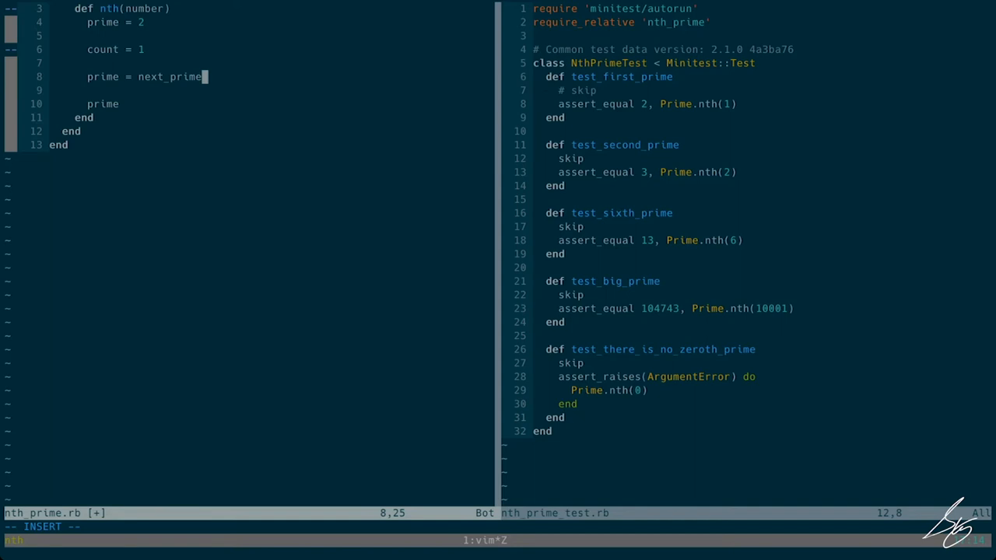
text(prime while)
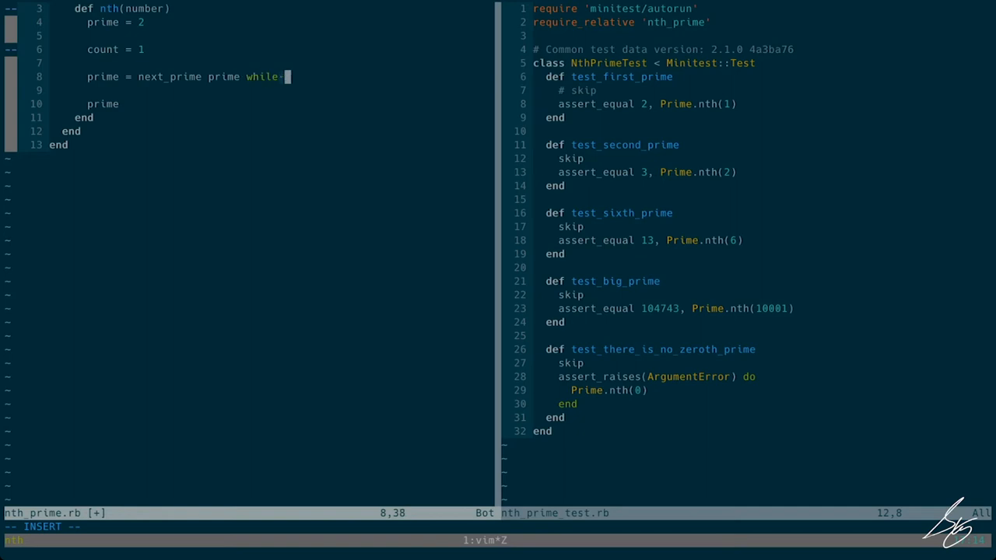
text(count)
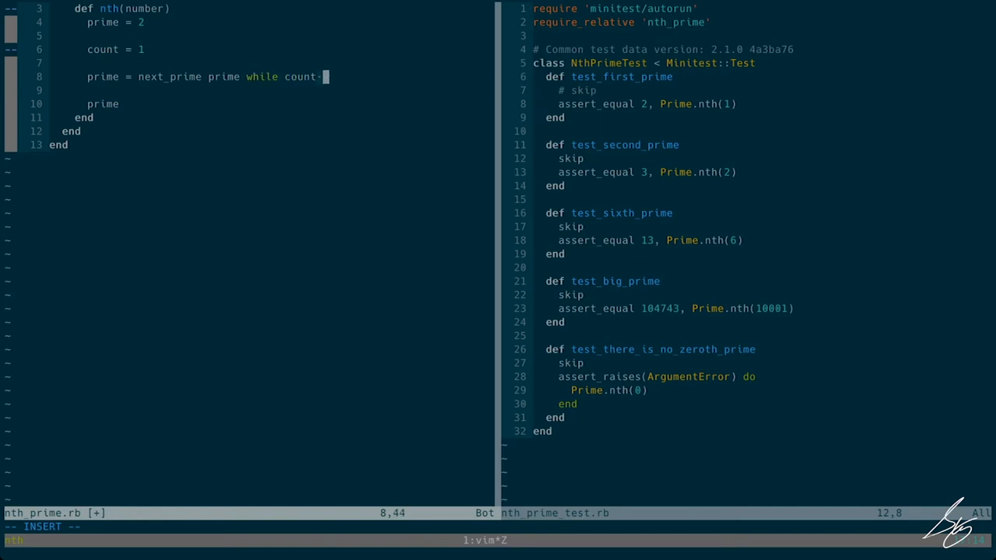
text(<)
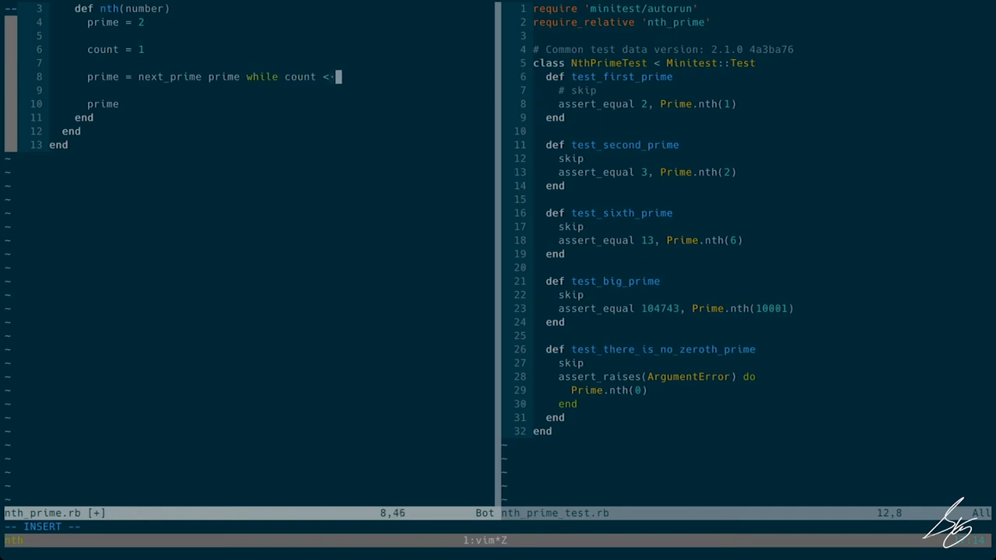
text(num)
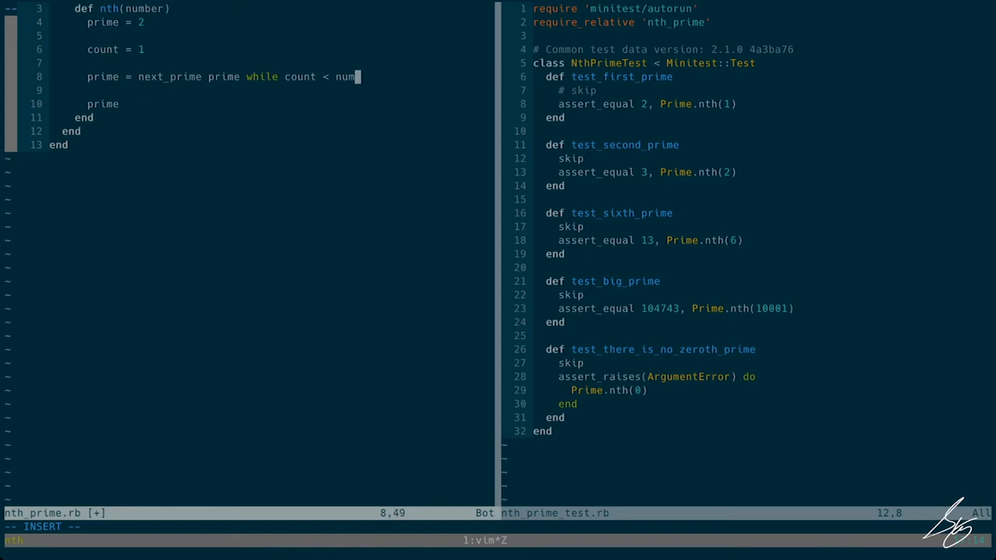
text(er)
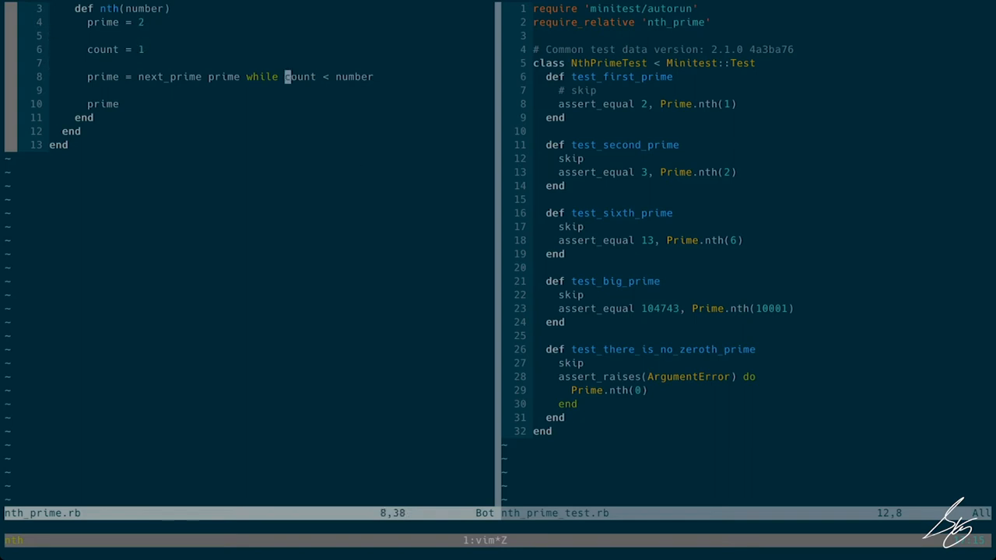
mouse_move(115, 103)
text(# )
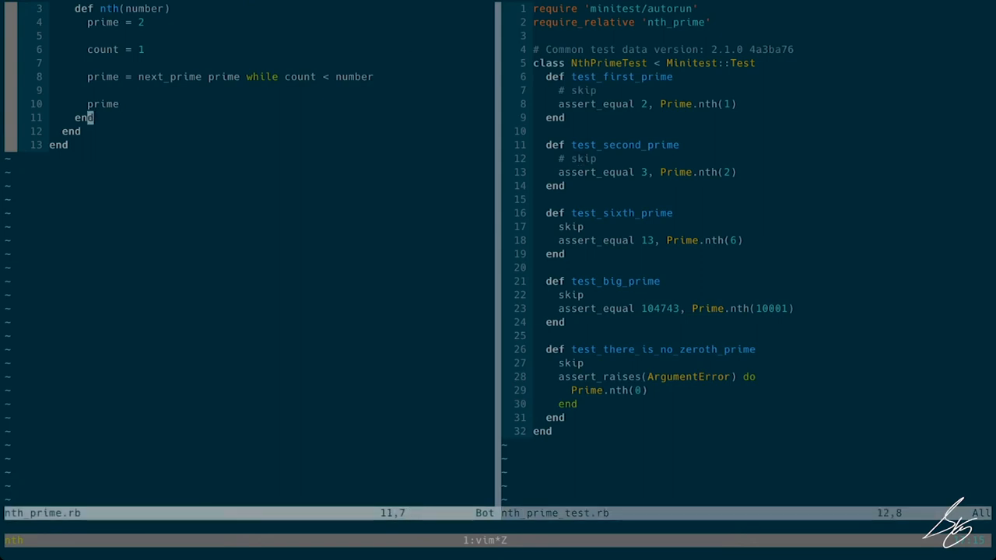
Define next_prime(number) that does number += 1 and returns number.
key(o)
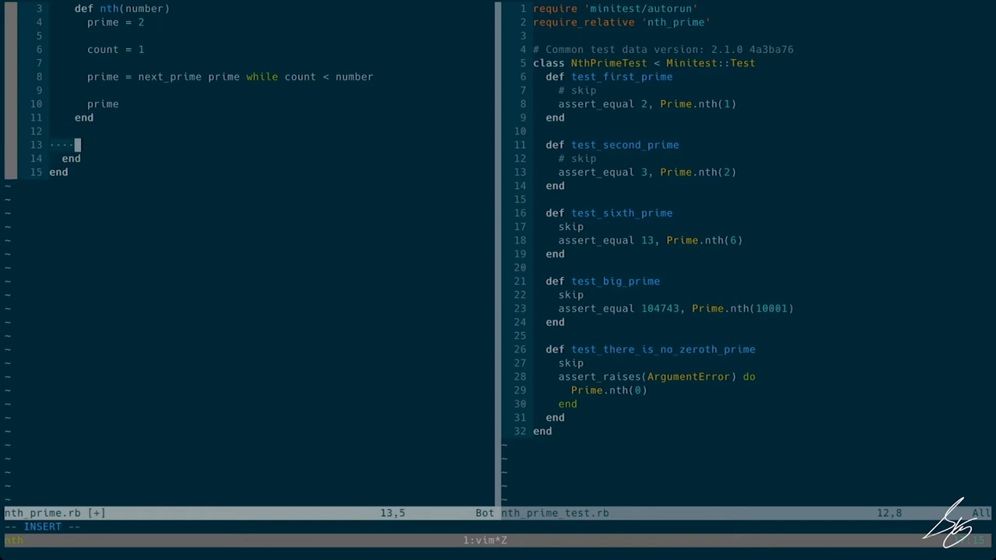
text(def net_prime)
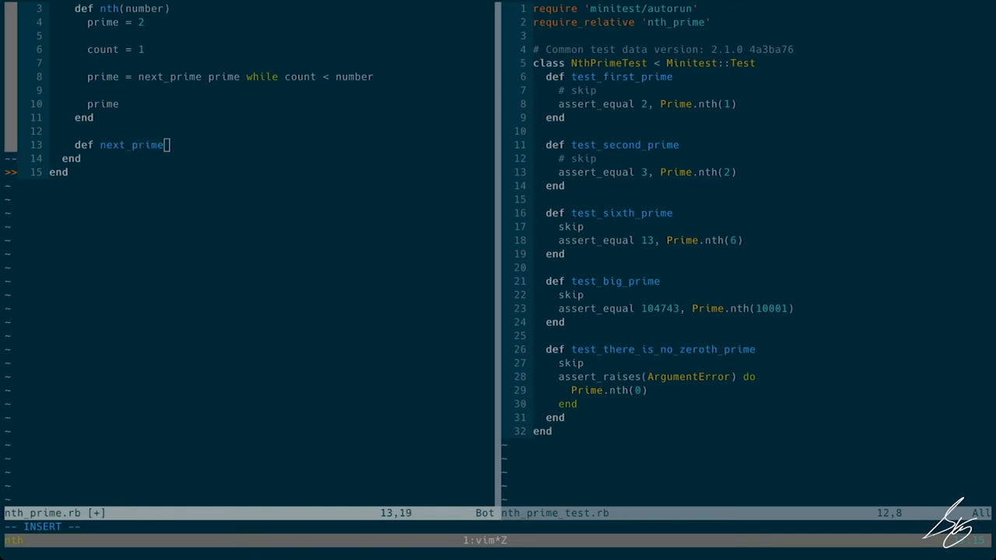
text((number)
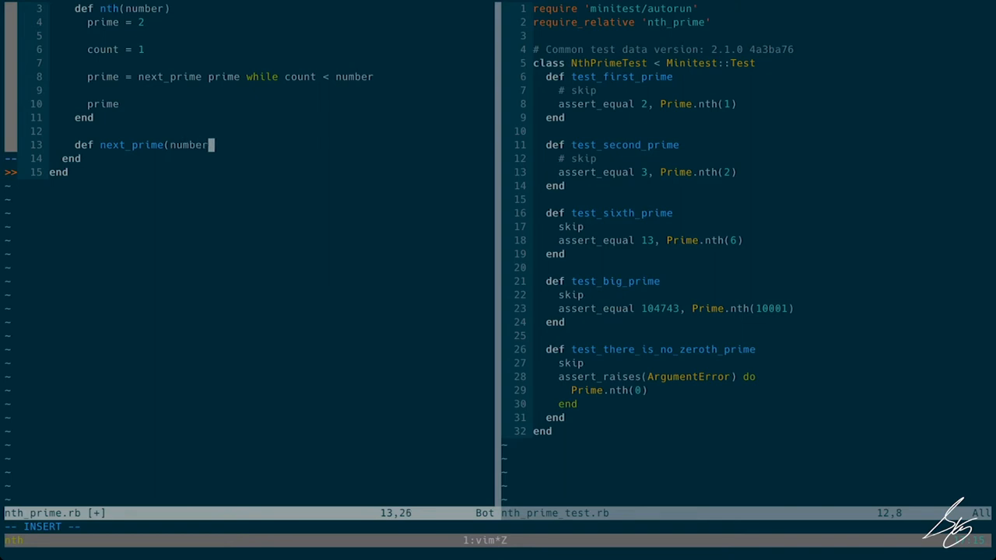
key(Enter)
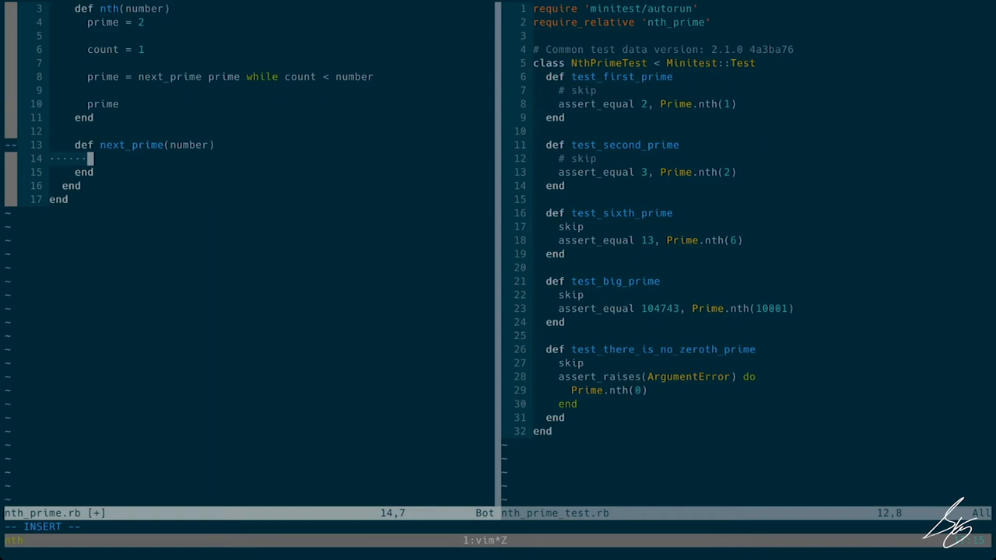
text(numbe)
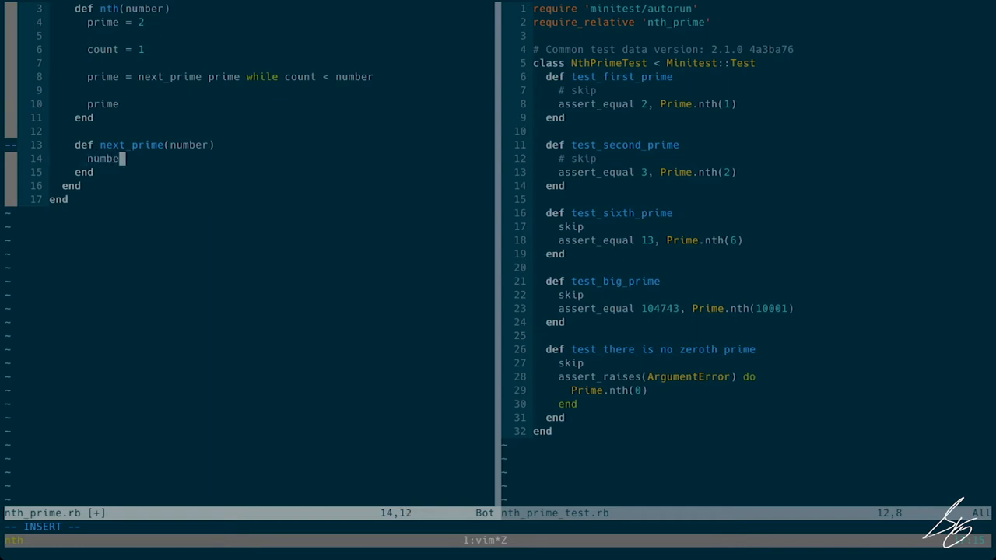
text(-)
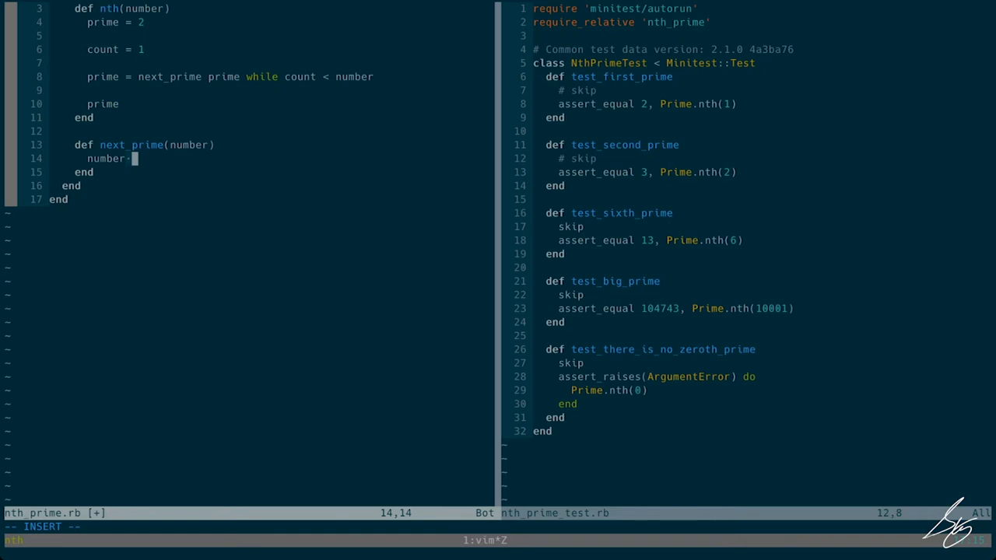
text(+=)
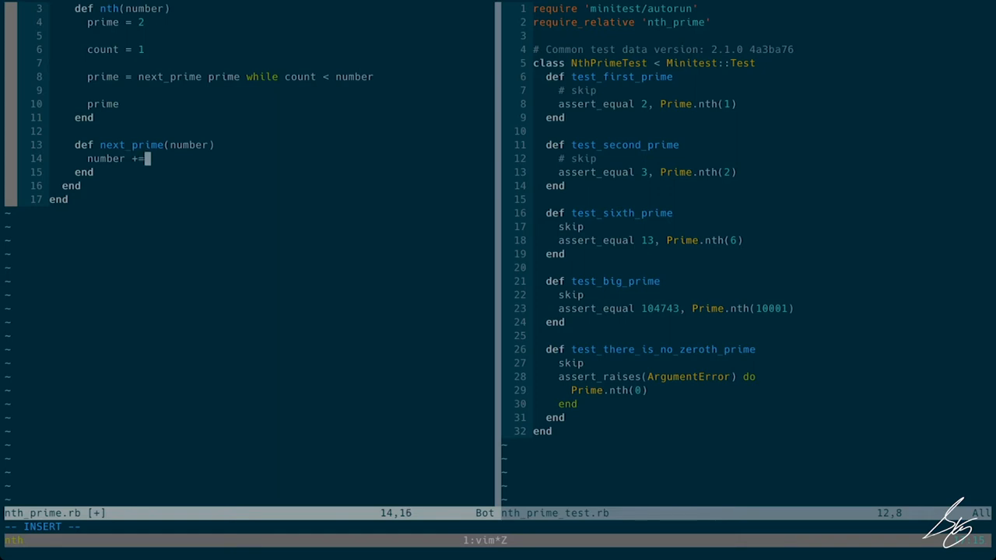
text(1)
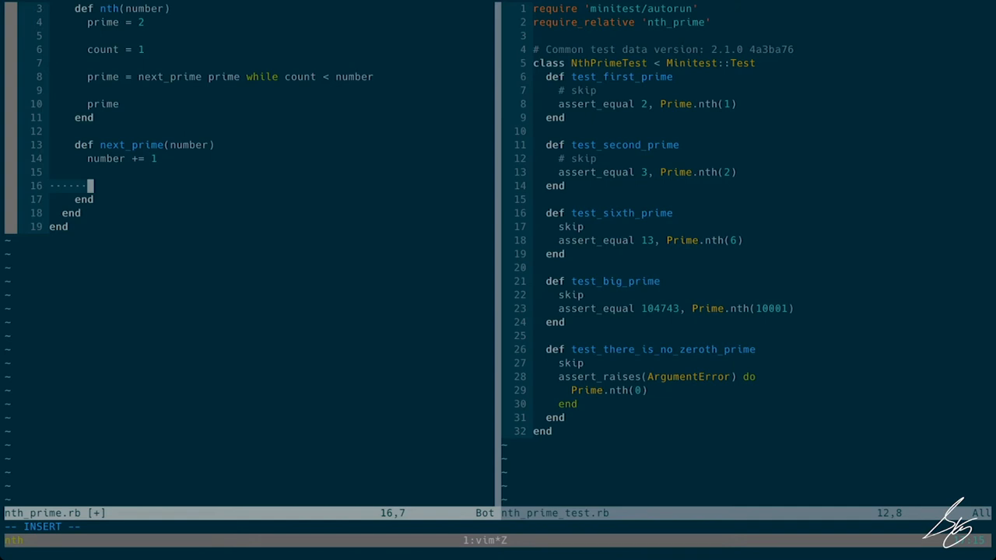
text(number)
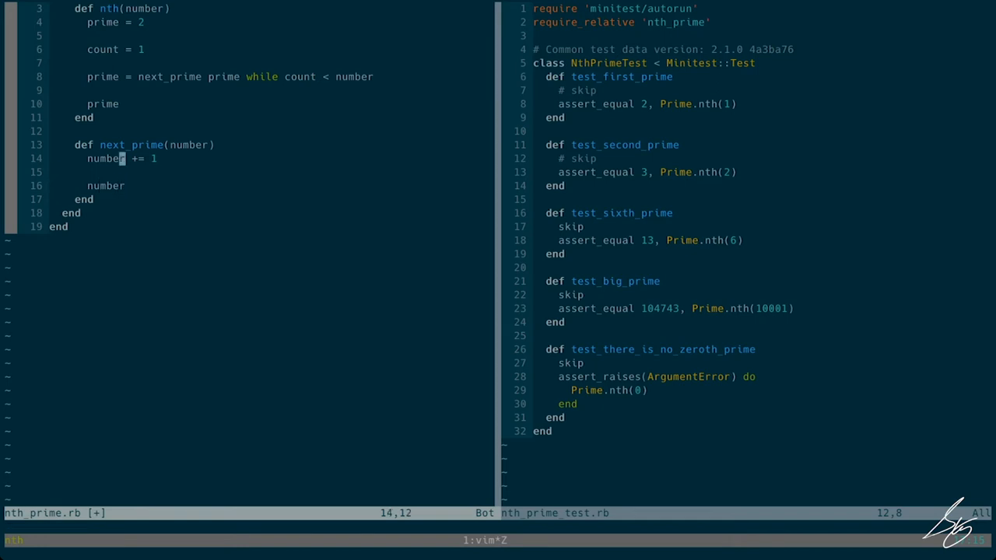
Make the increment run while !number.prime?, after trying an unless number.prime? form.
key(o)
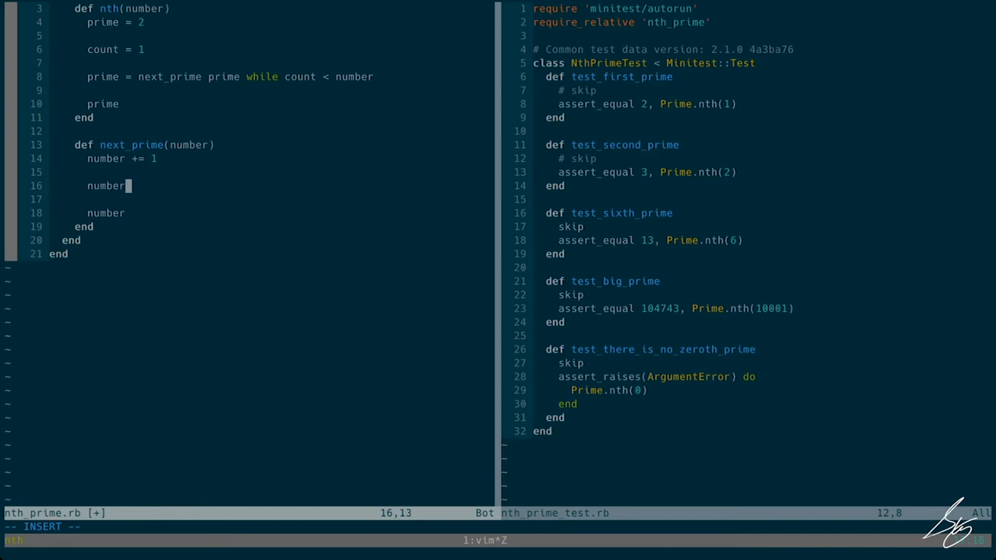
text(.)
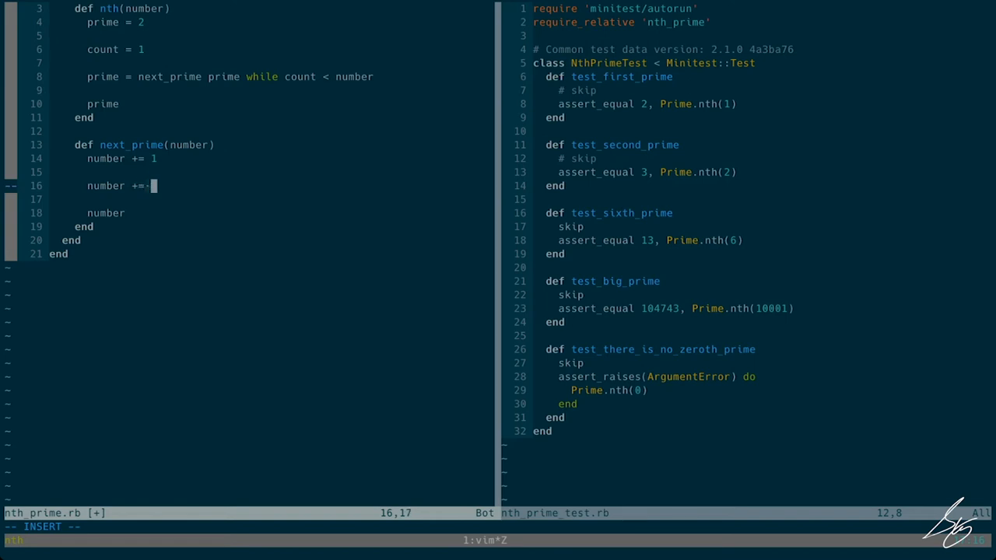
text(1 if)
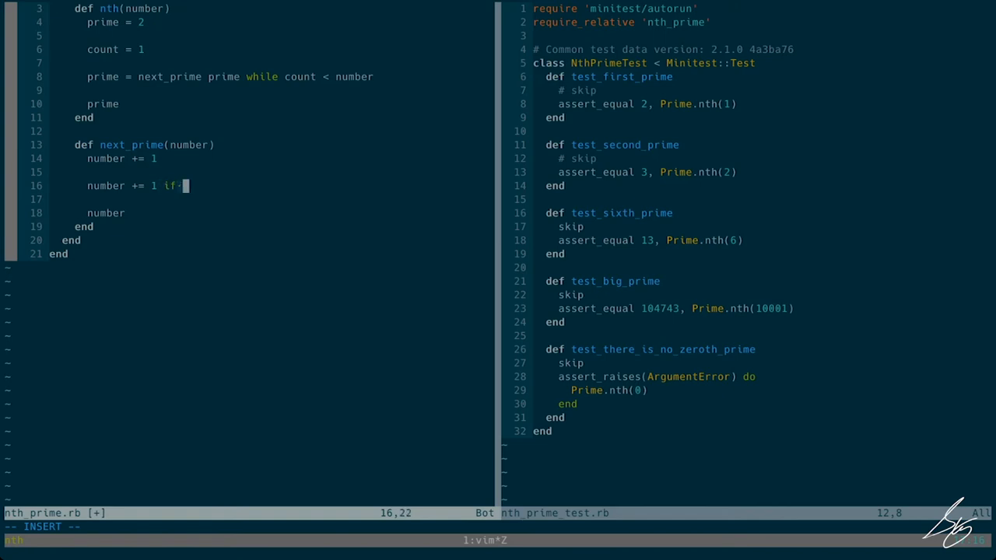
text(!)
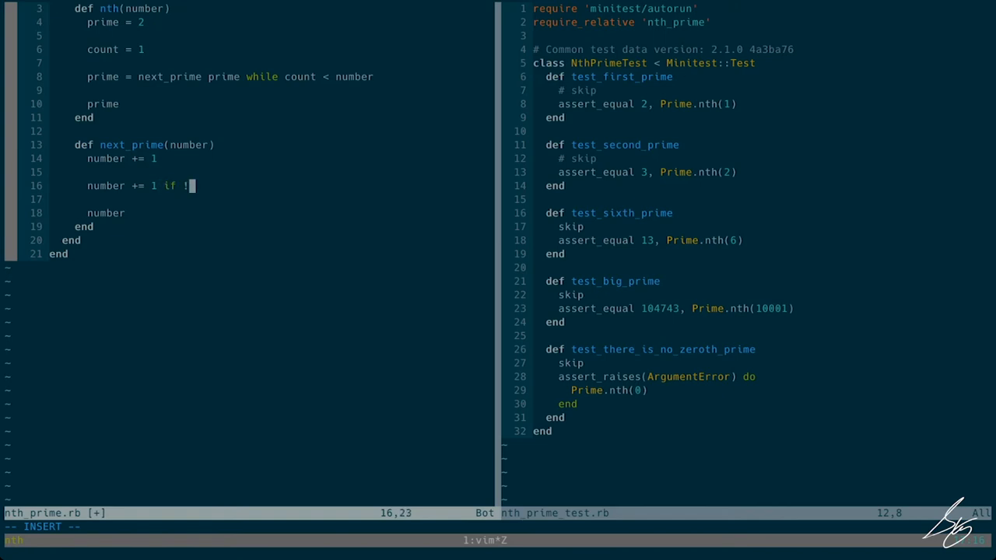
key(BackSpace)
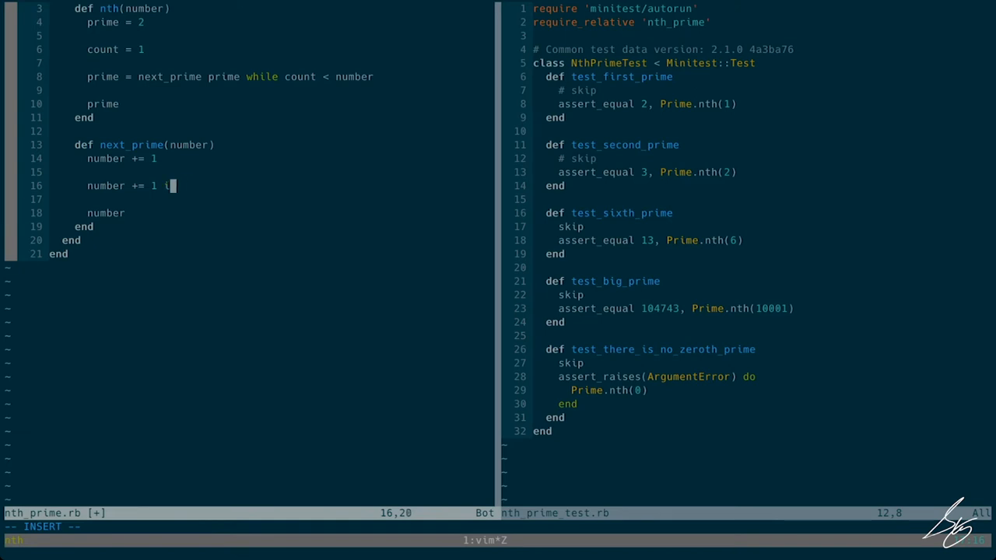
text(unless)
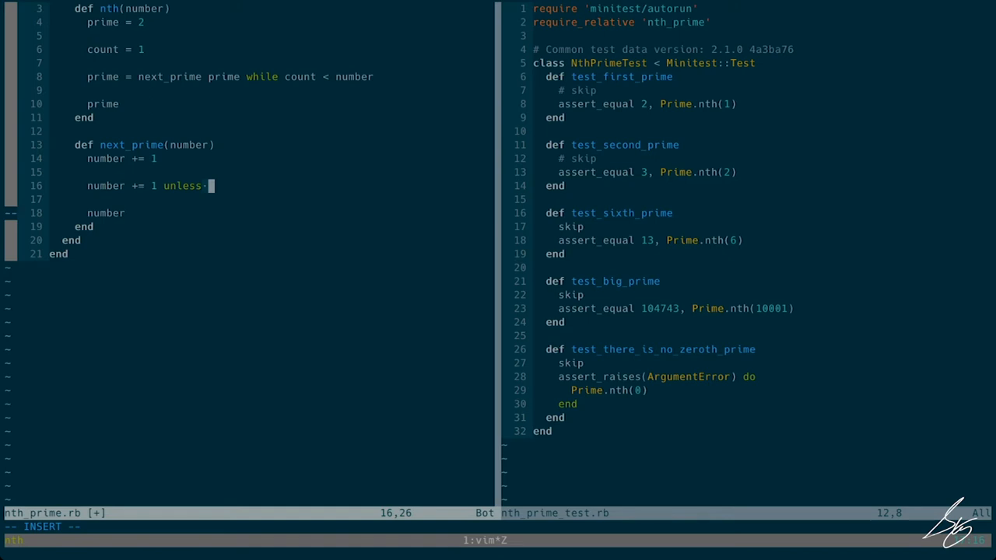
text(number.)
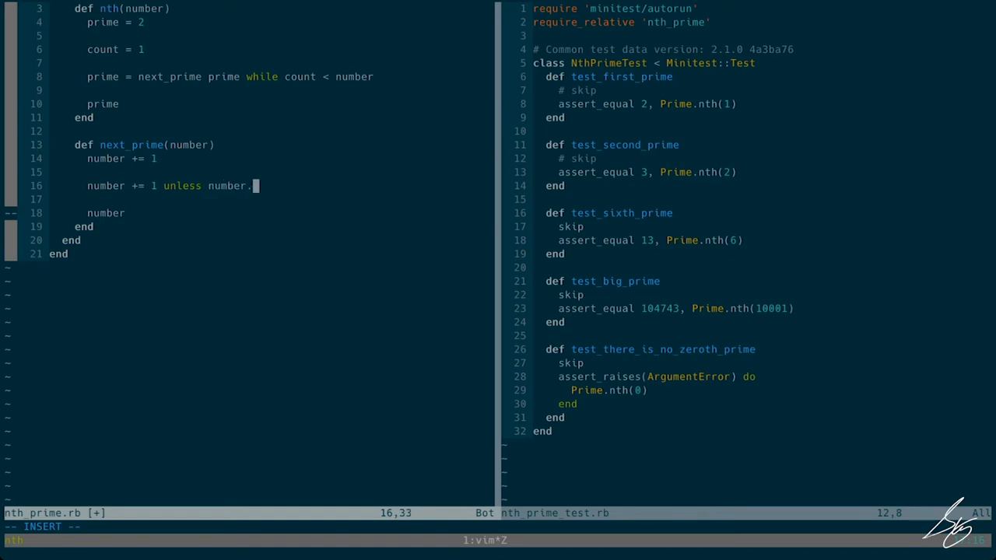
text(prime)
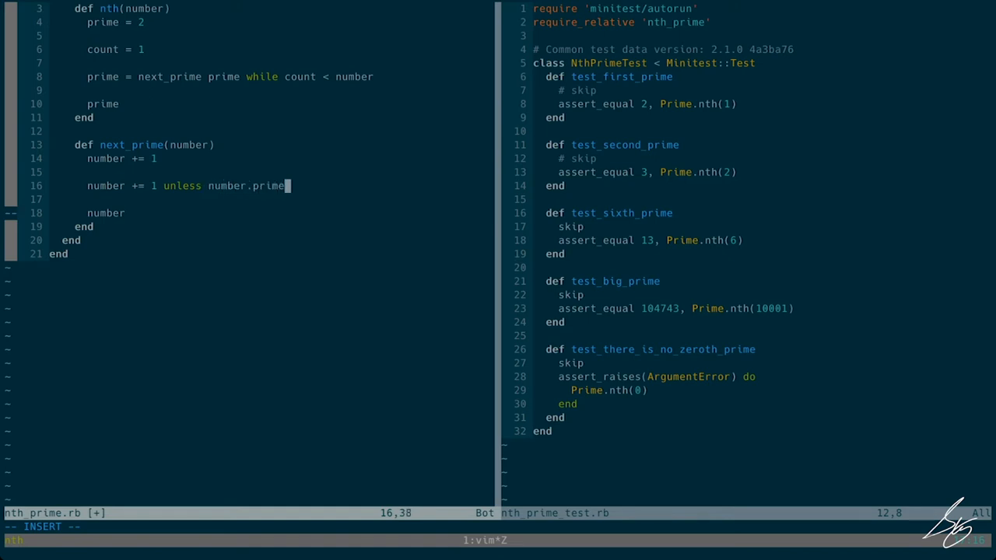
text(?)
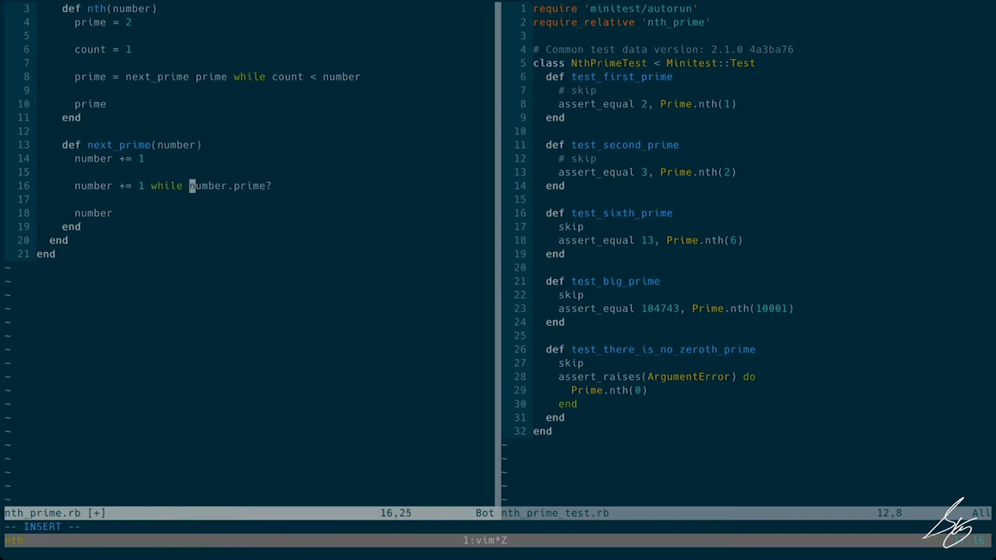
text(!)
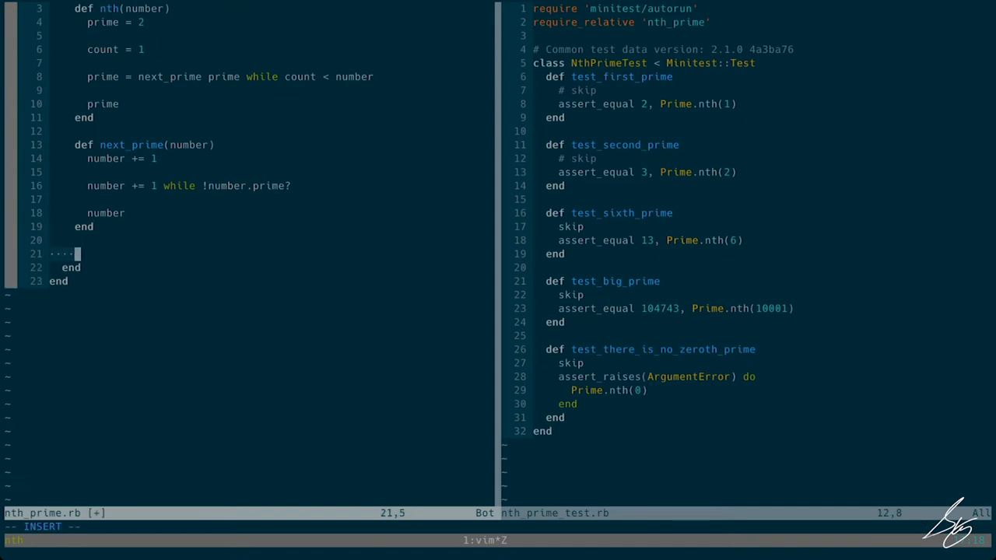
Add class Integer with def prime? iterating (2..self-1).each do |divisor|.
text(def pl)
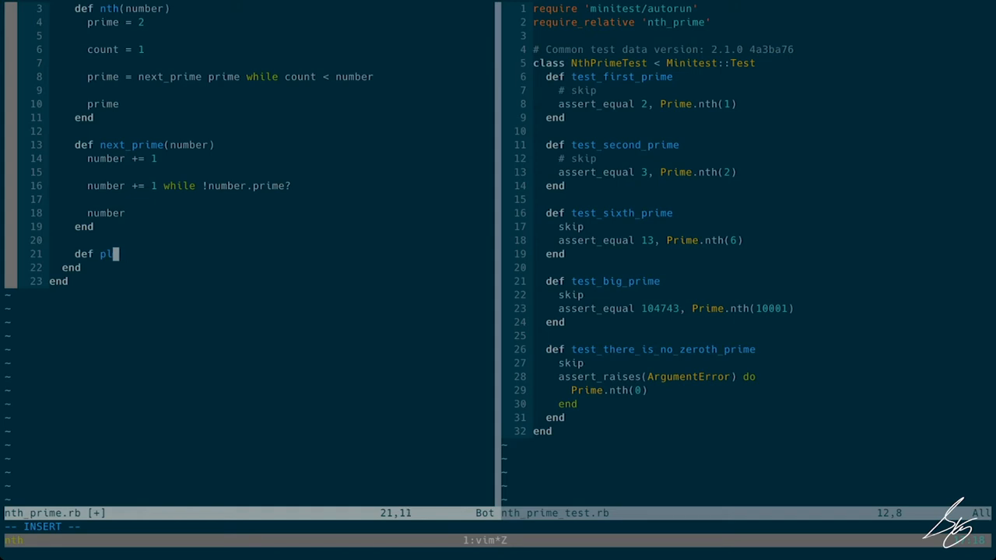
text(i)
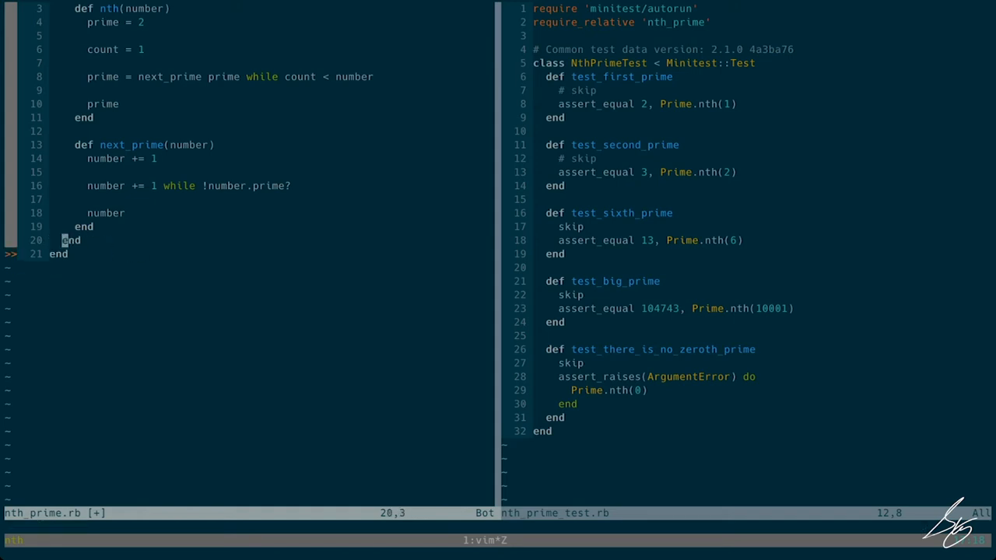
text(class Integer)
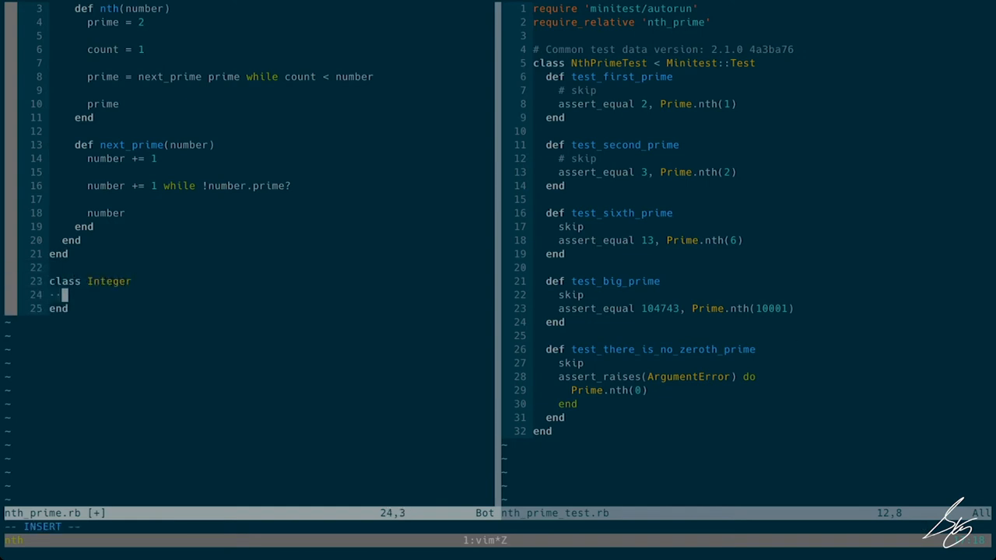
text(def prime?)
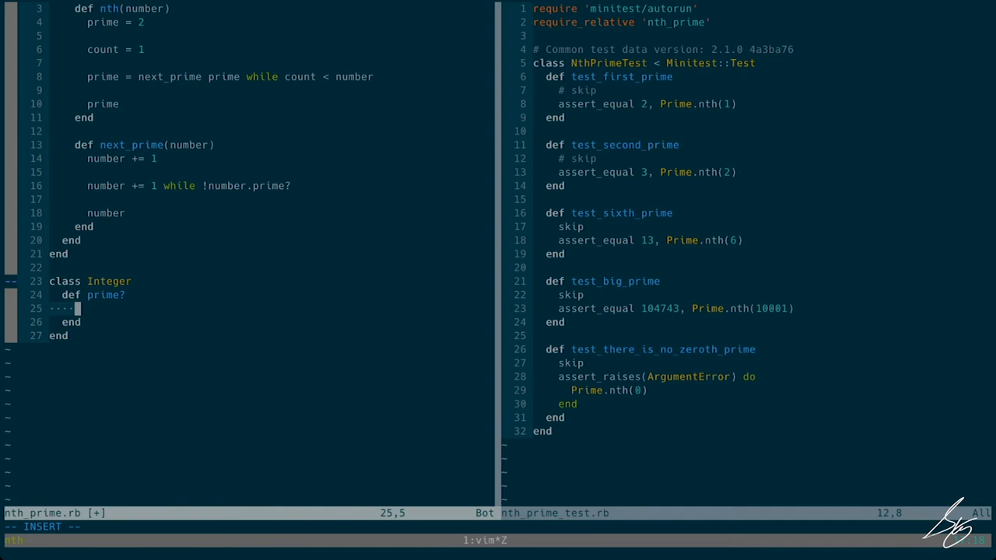
text(()
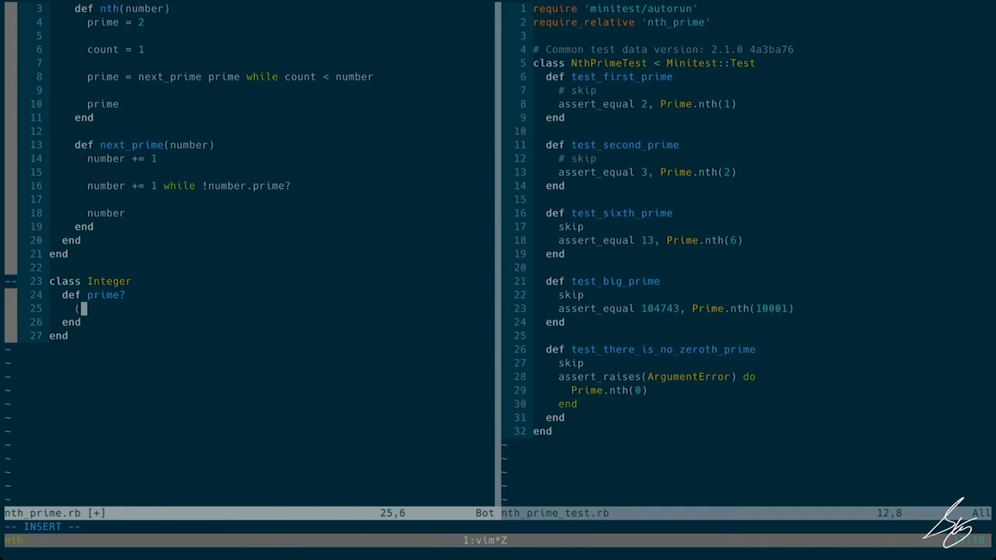
text(2..)
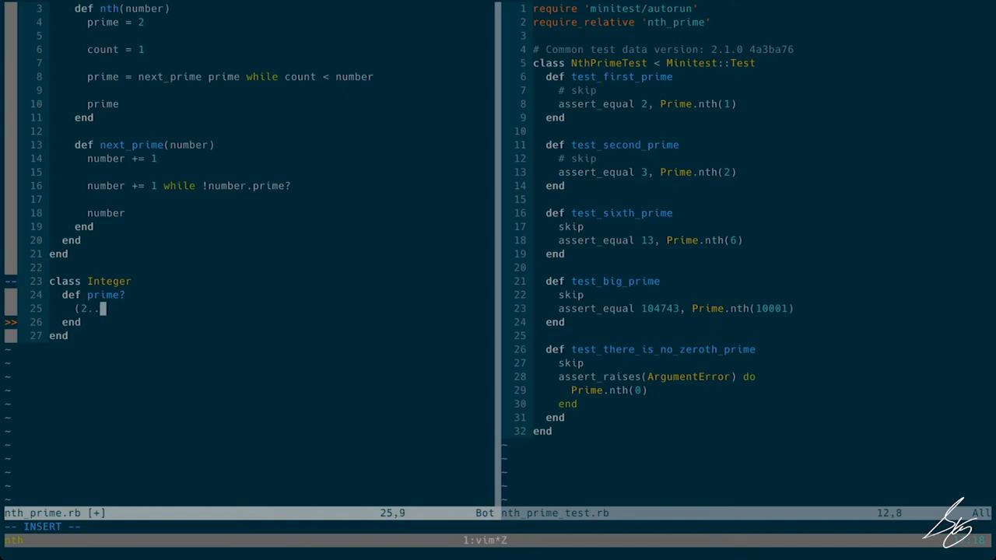
text(self-1)
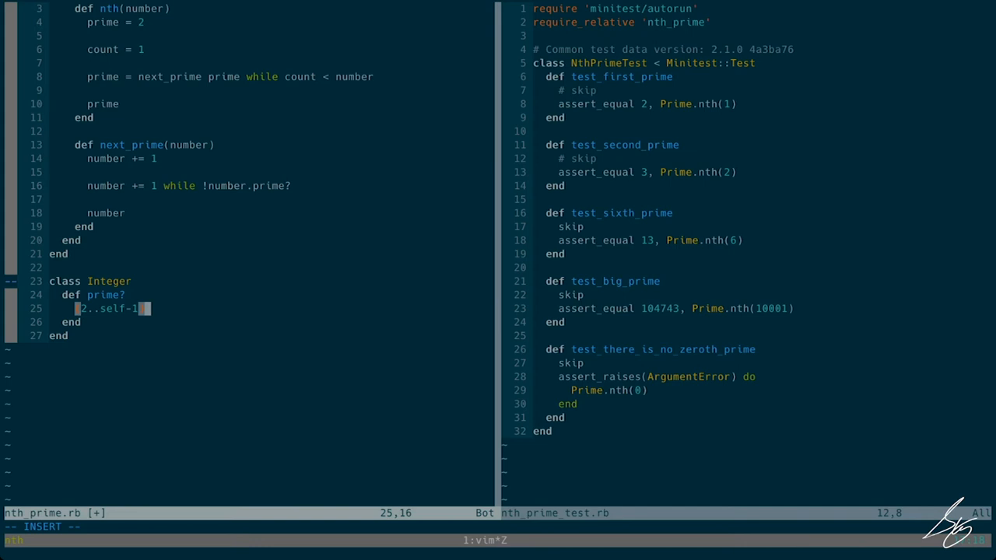
text((2..self-1).)
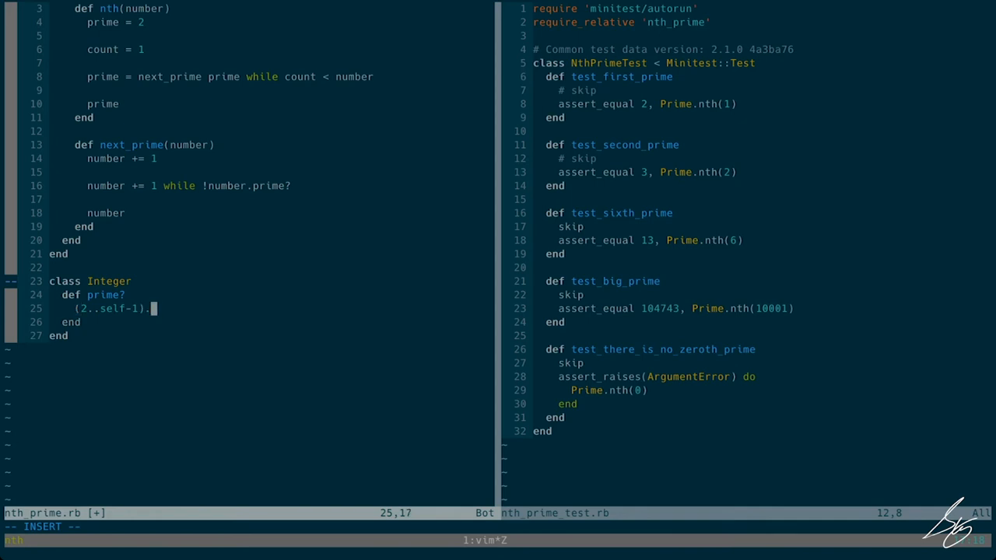
text(each)
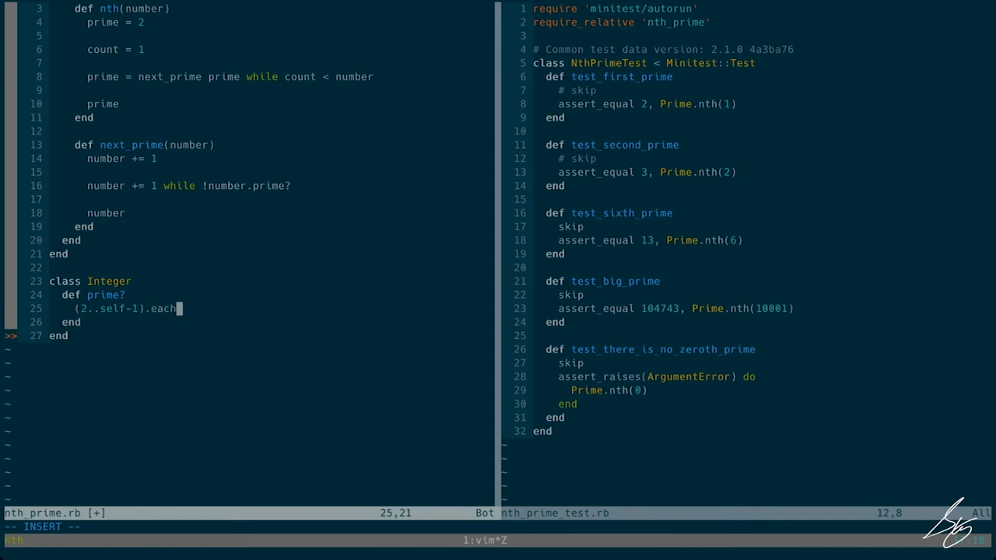
text(do)
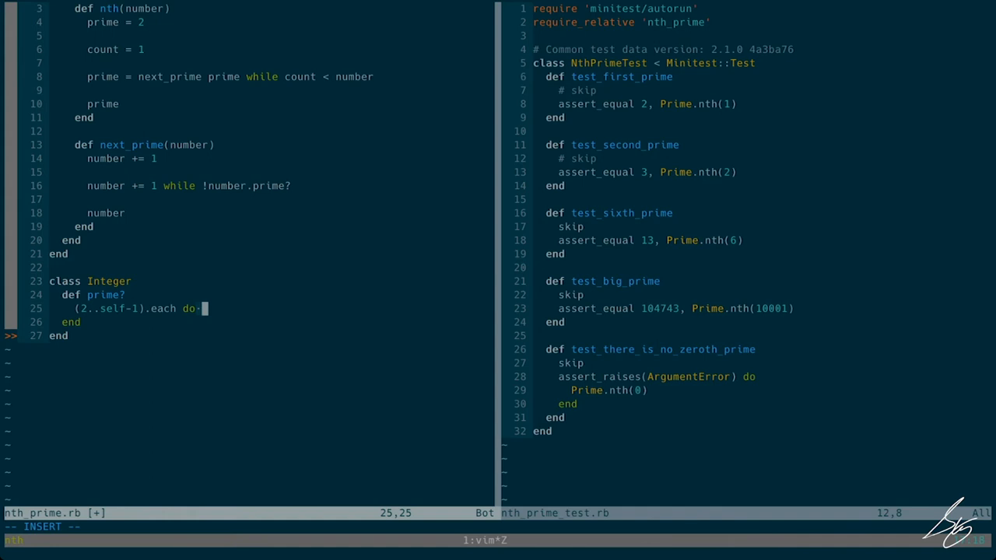
text(|d)
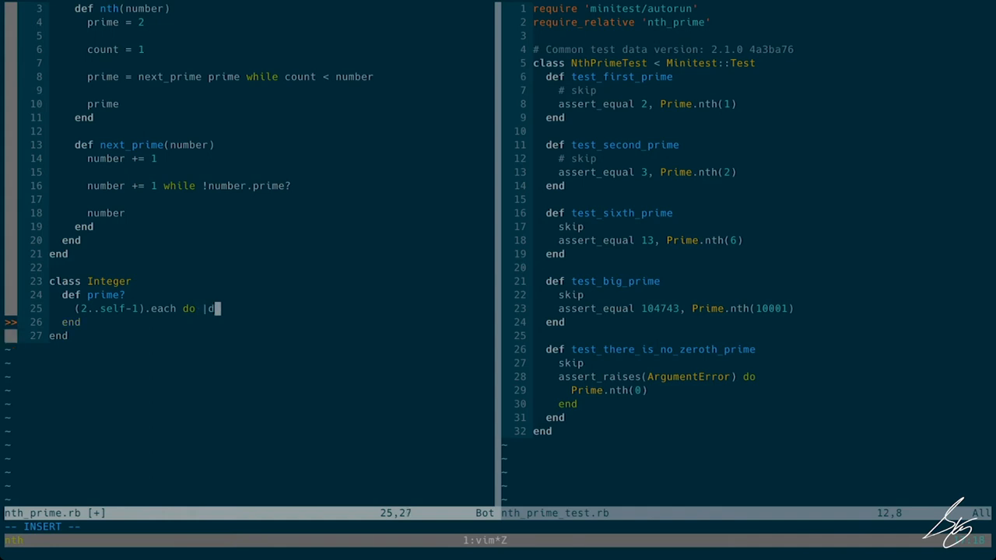
text(ivisor|)
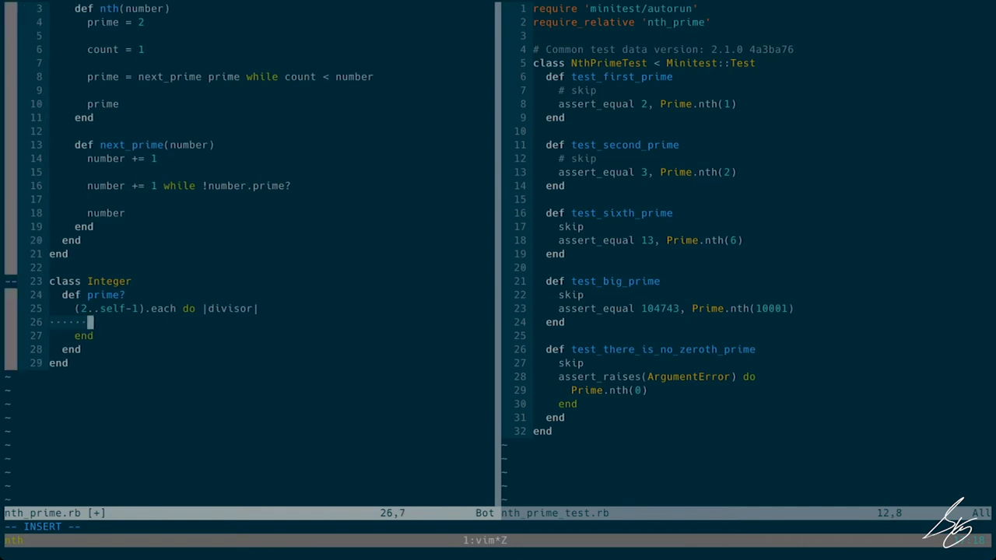
Return false if self.divisible_by? divisor inside the loop, otherwise true.
text(return)
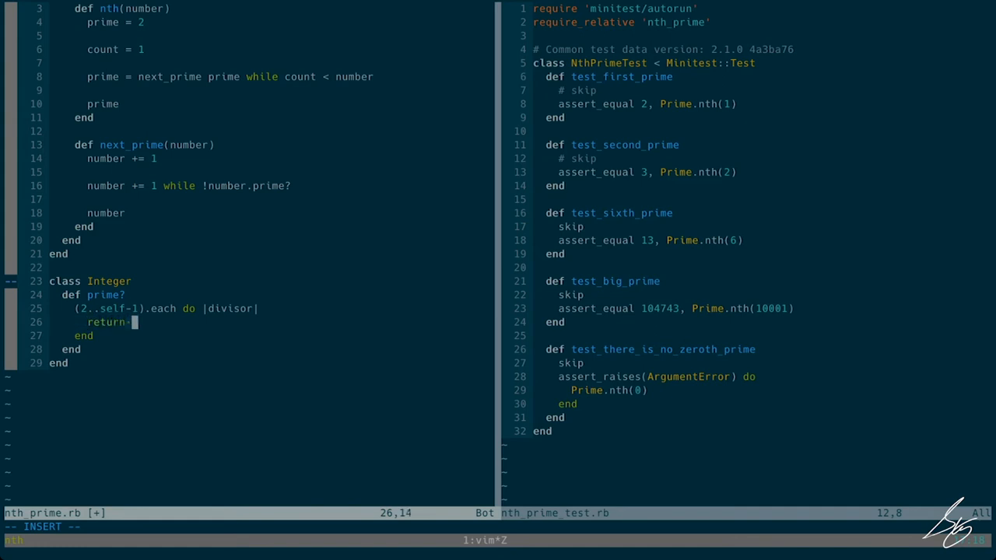
text(false if)
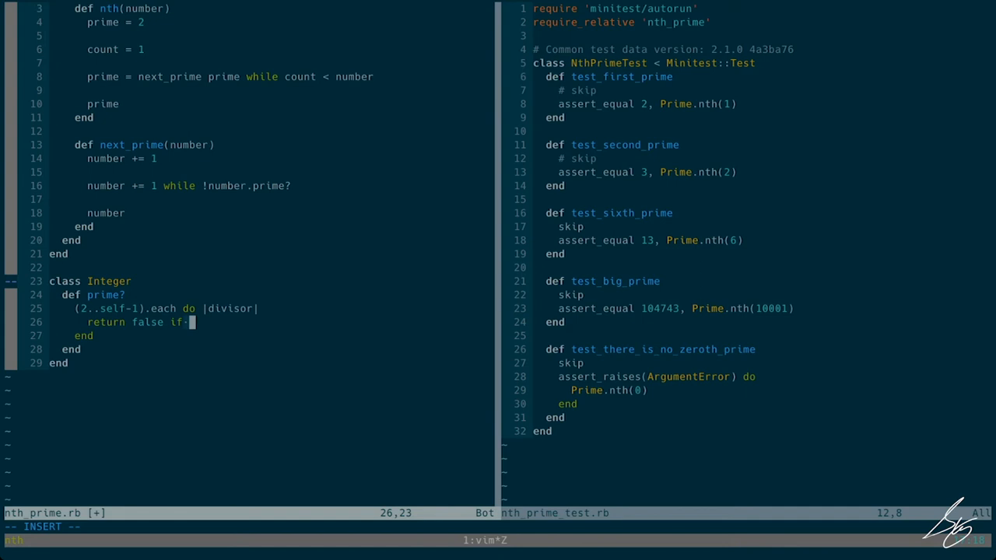
text(self)
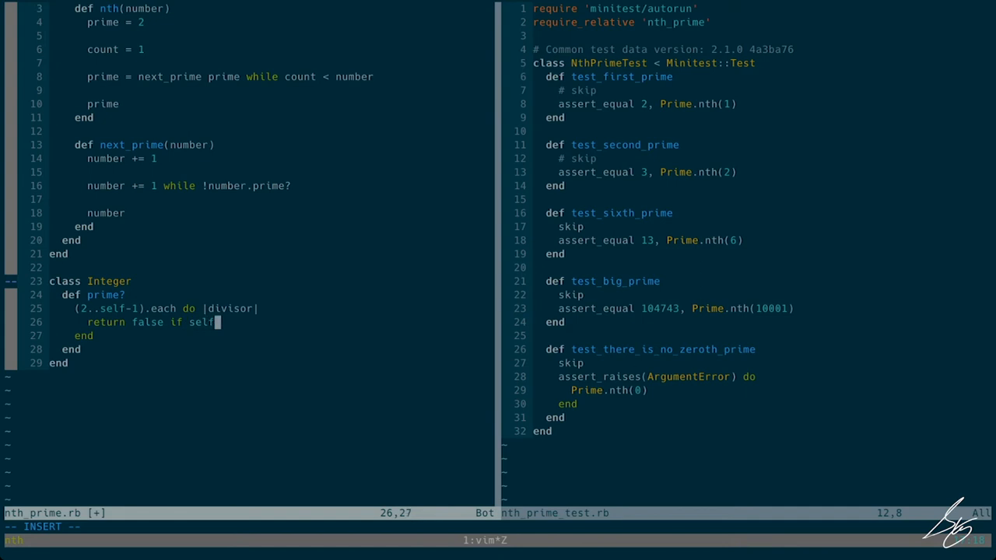
text(.divisible)
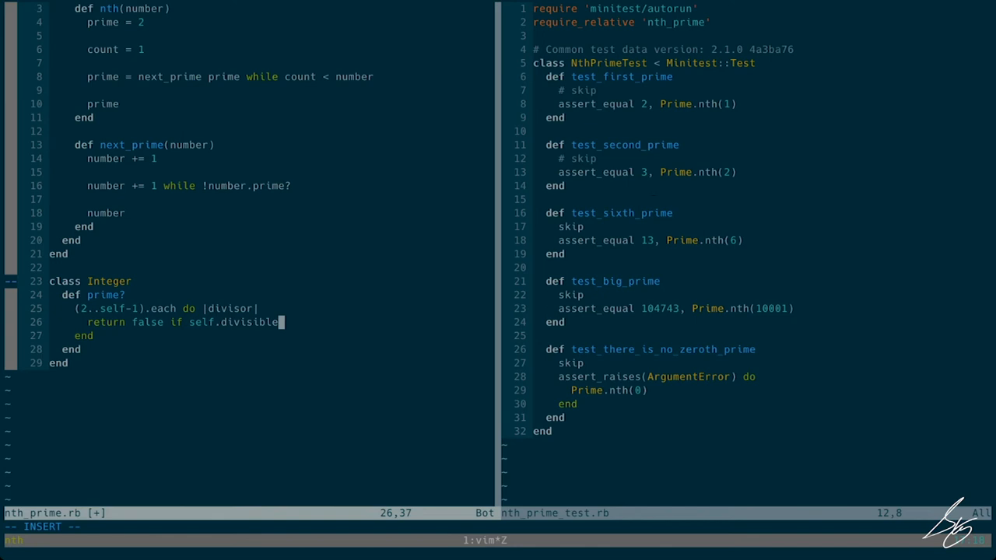
text(_by)
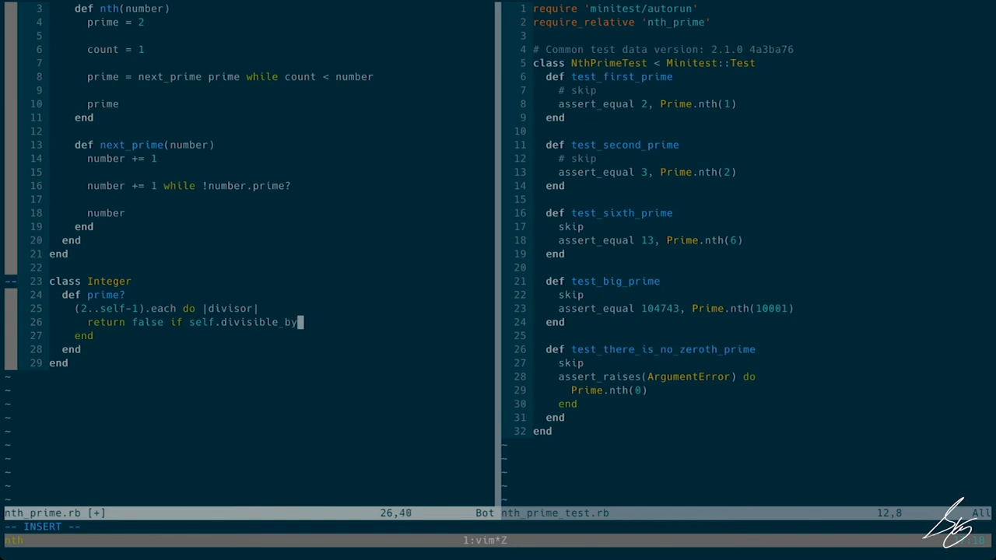
text(?)
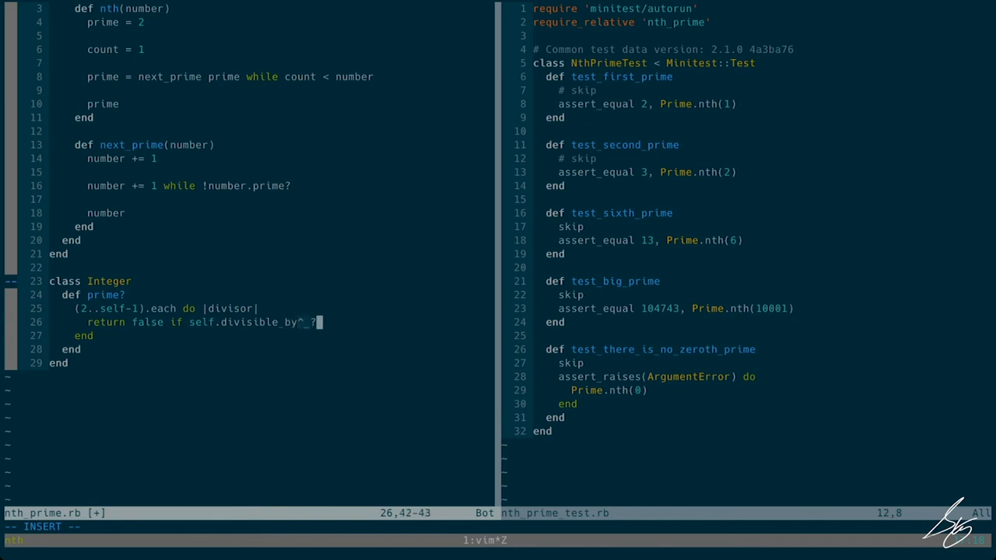
text(divisor)
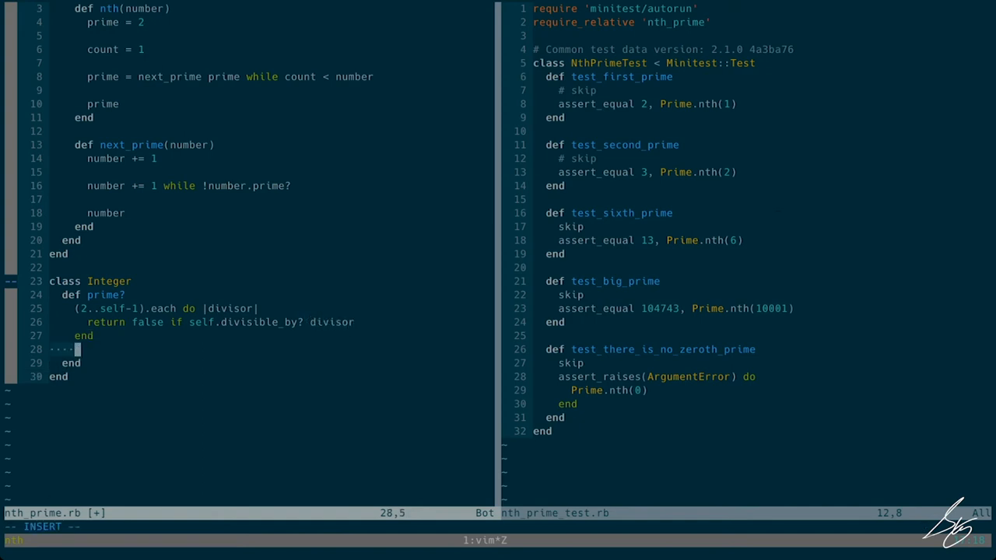
text(true)
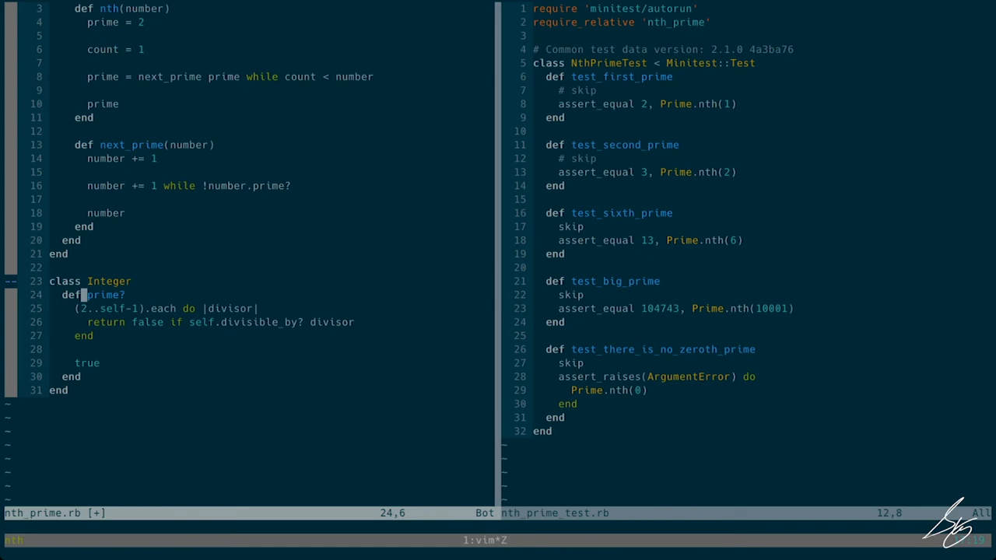
key(l)
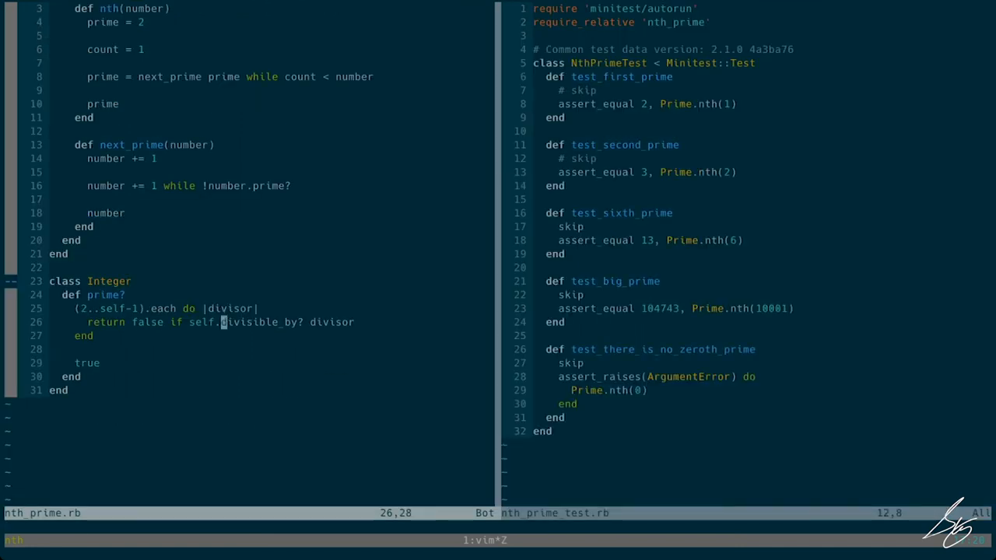
Add Integer#divisible_by?(divisor) returning self % divisor == 0.
key(o)
text(def divisible_by?)
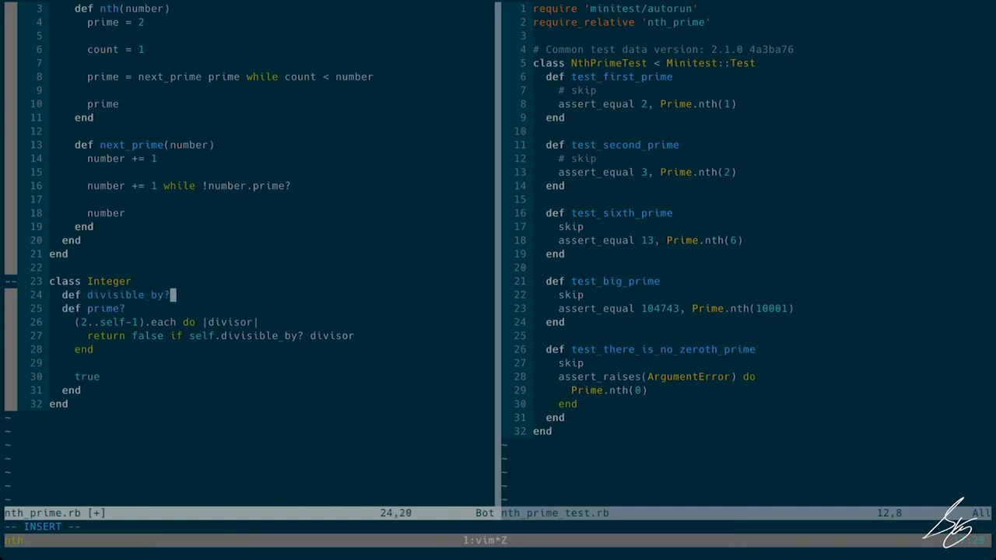
text(()
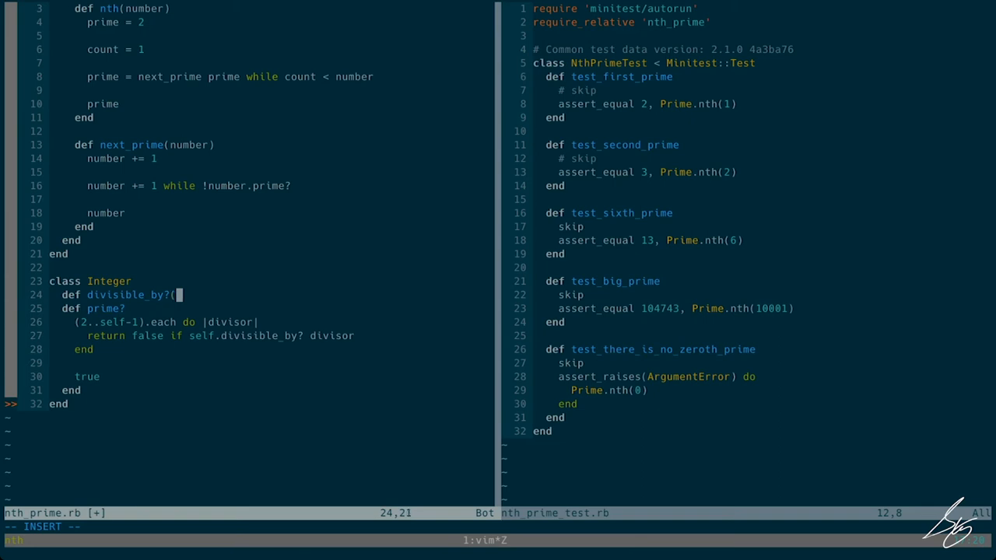
text(divisor)
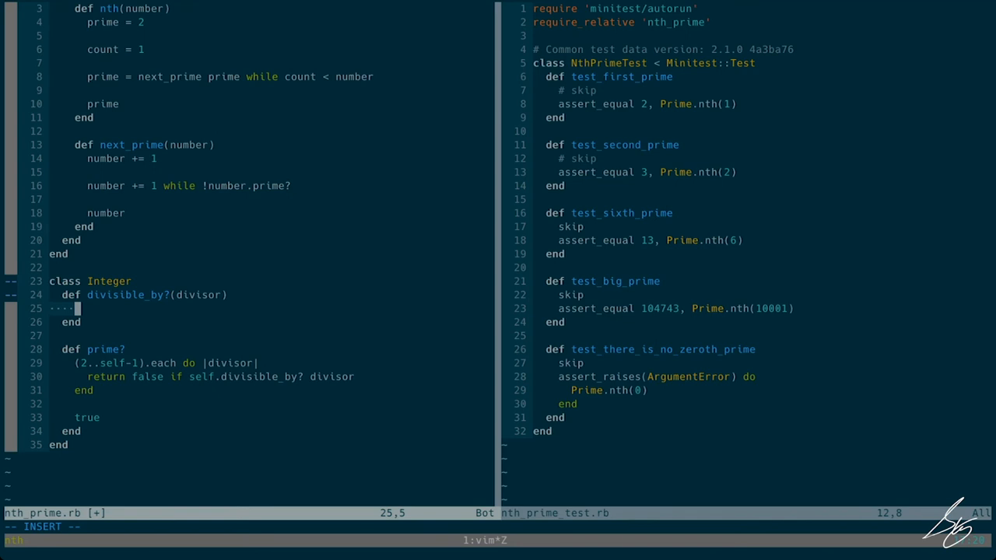
text(self)
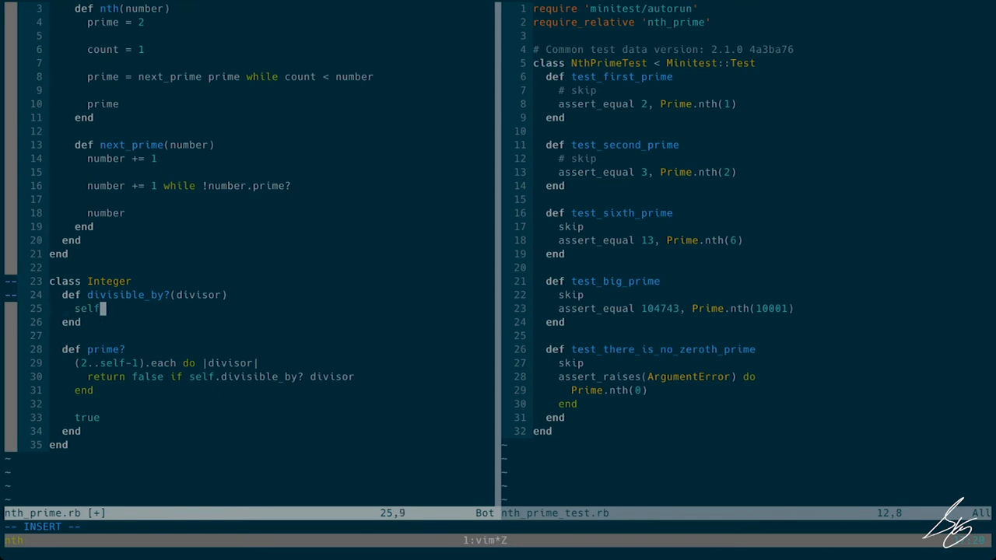
text(%)
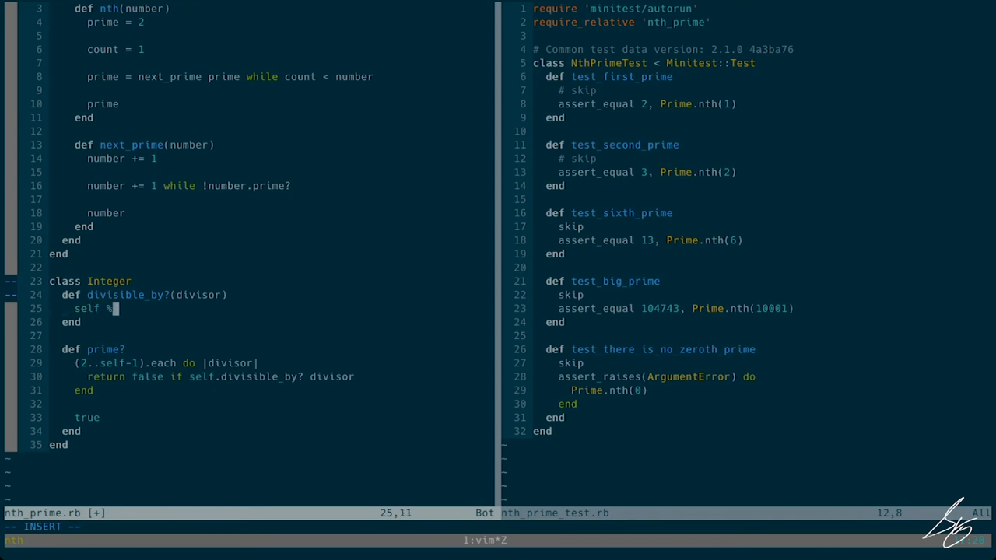
text(divisor)
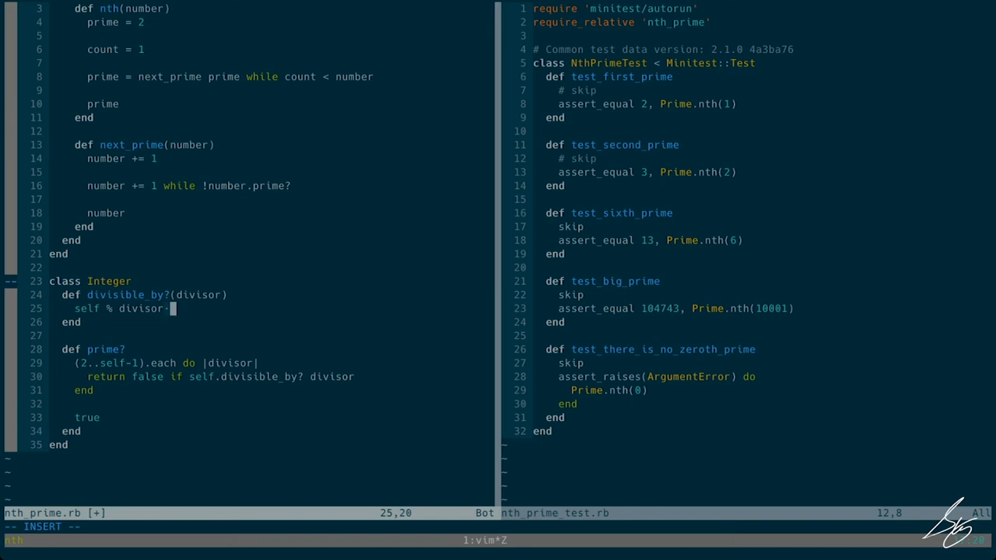
text(== 0)
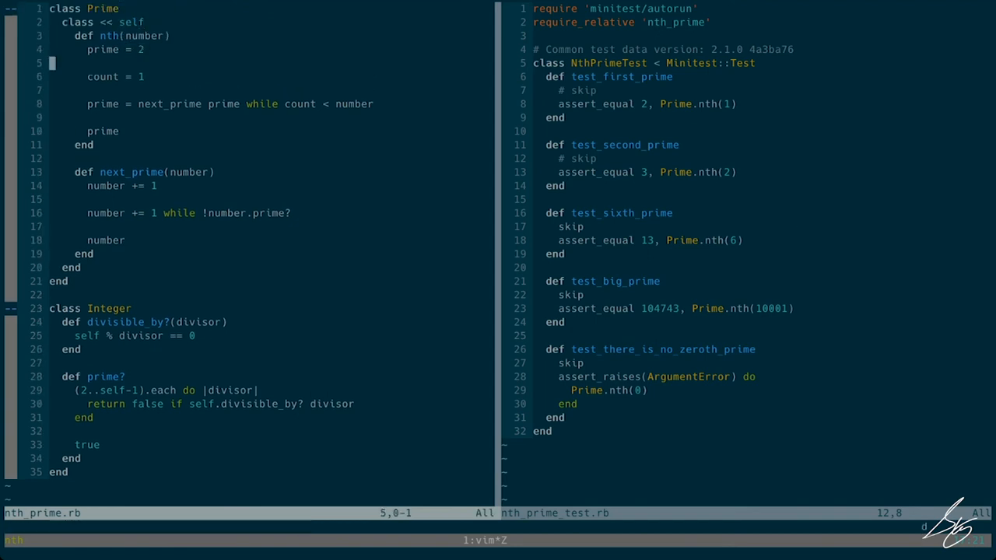
Drop the blank line before count = 1 and add a "#{self}:#{divisor}" debug string in the prime? loop.
key(dd)
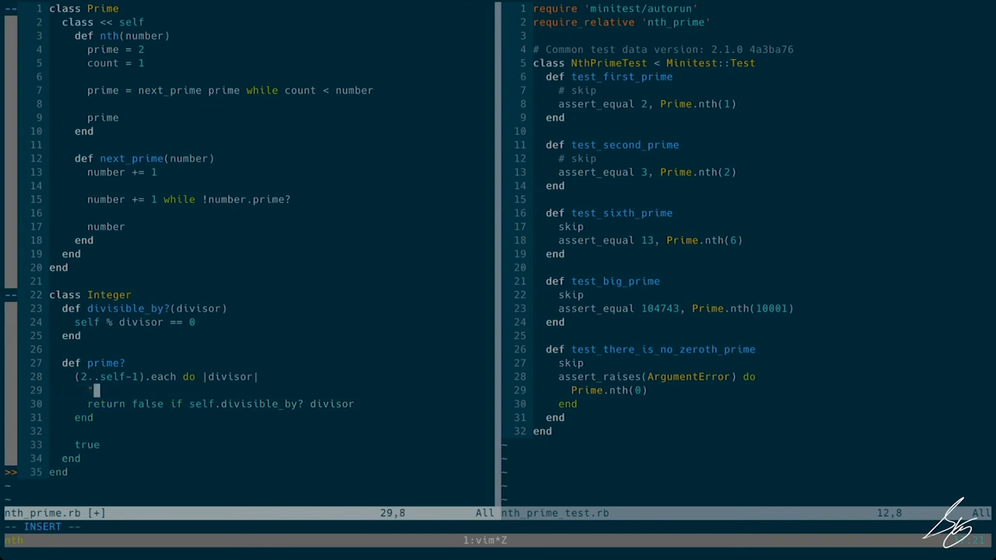
text(#)
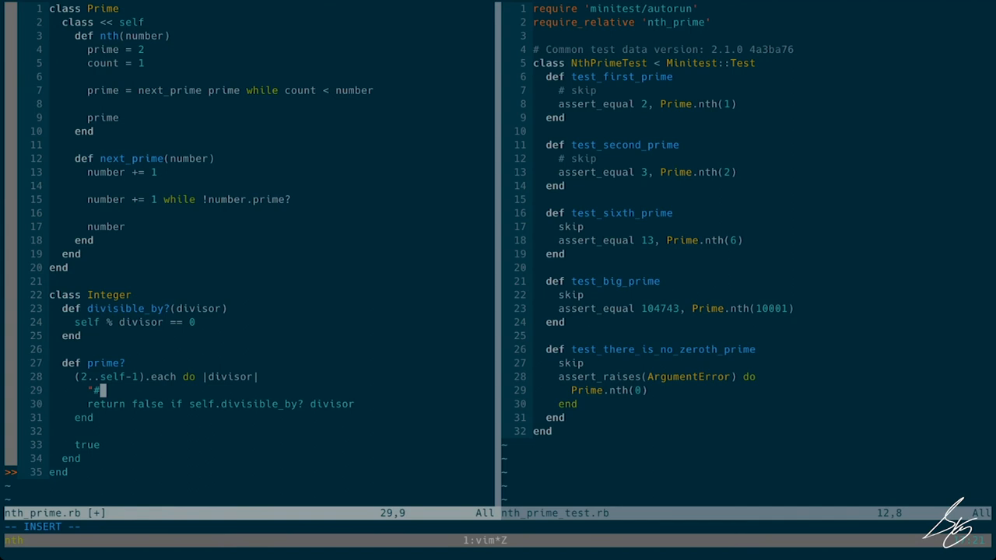
text({)
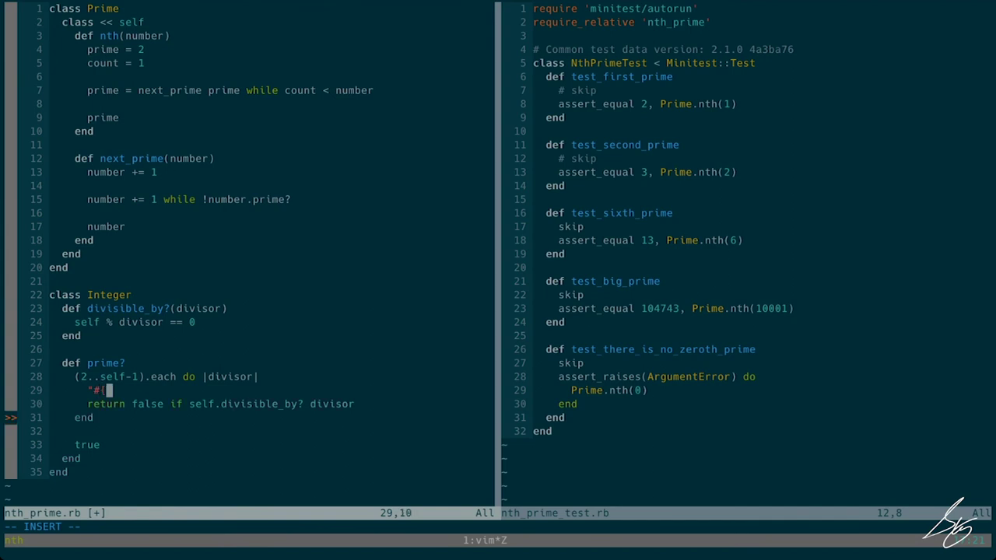
text(self}:)
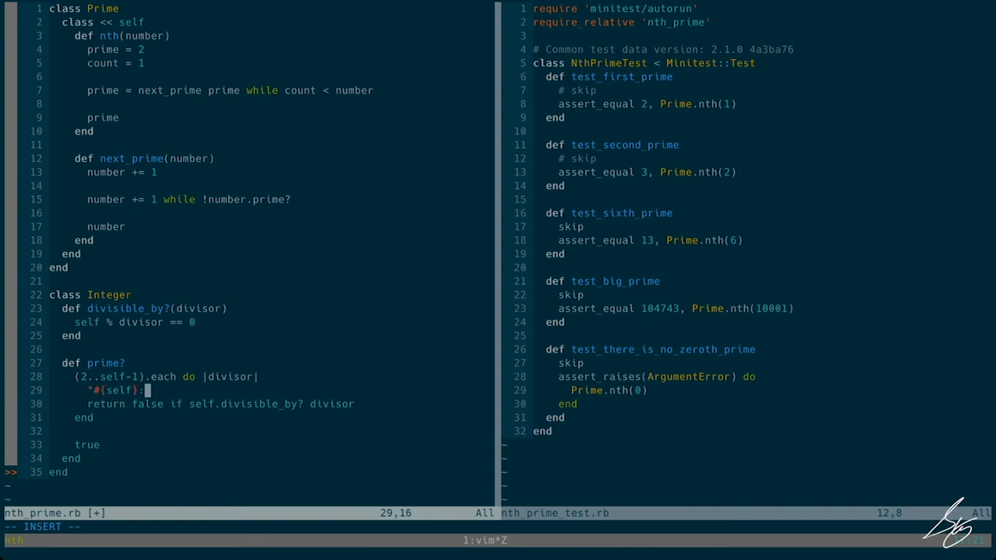
text(#)
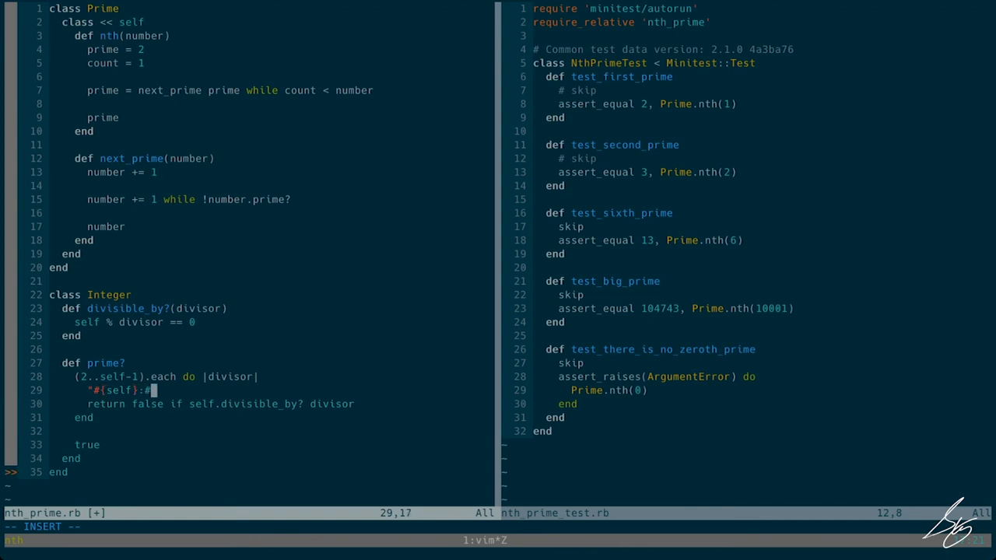
text({divi)
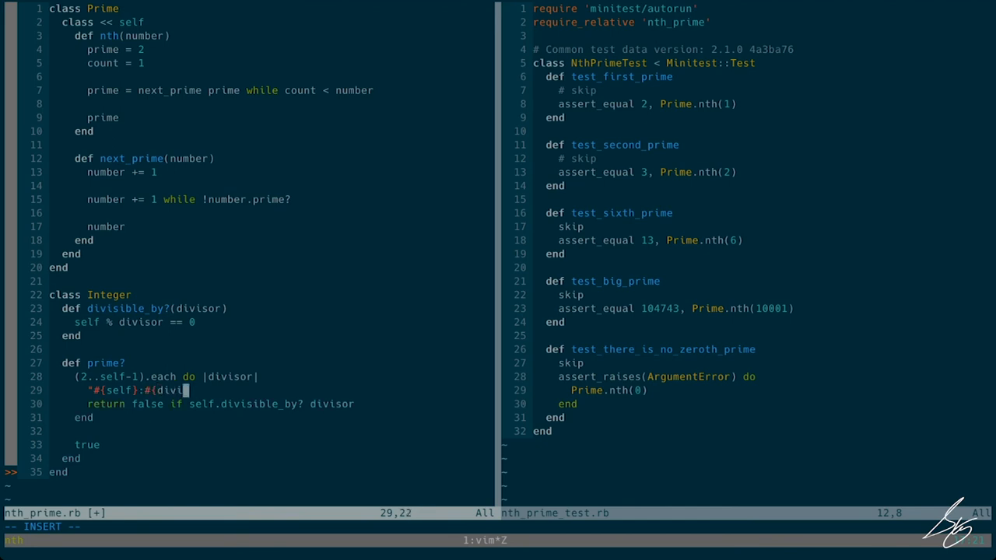
text(sor)
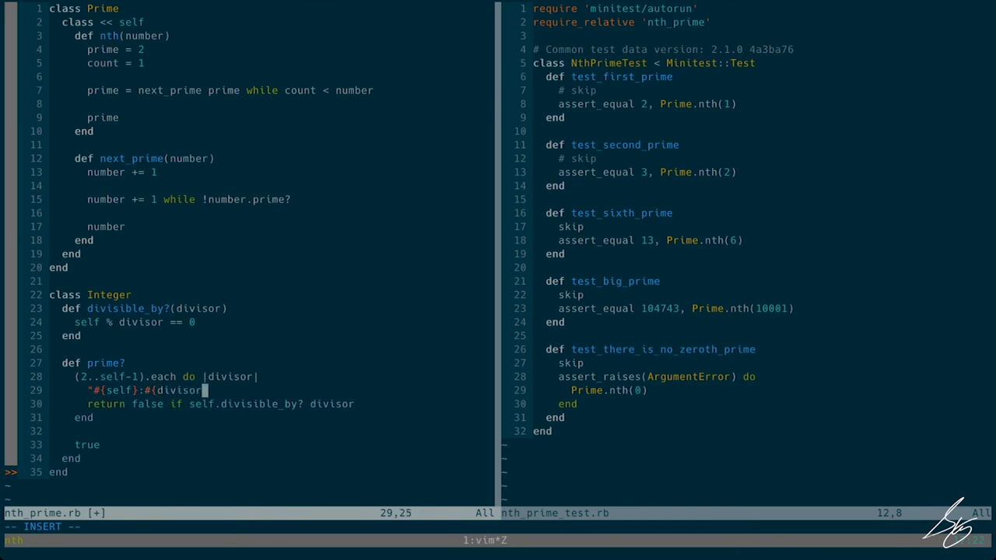
text(}")
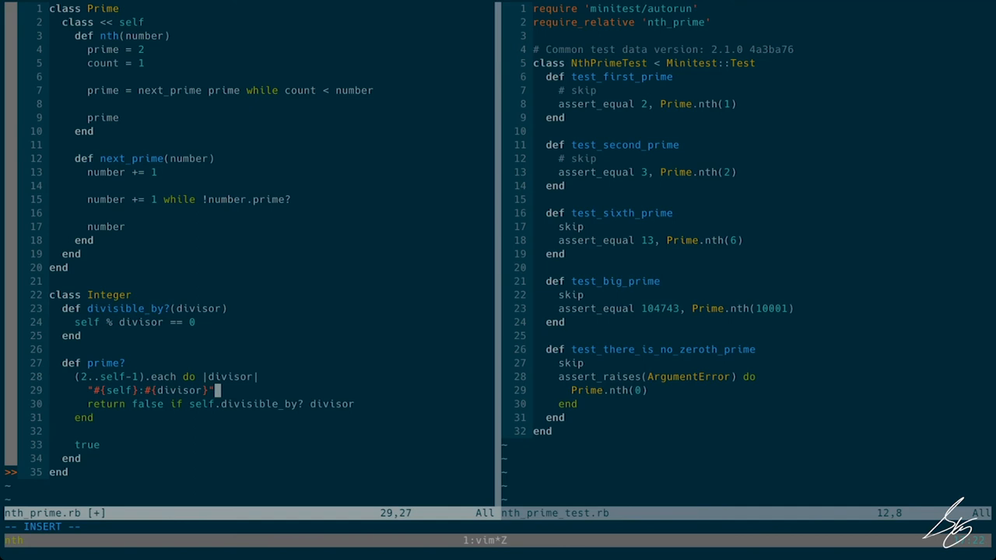
key(Escape)
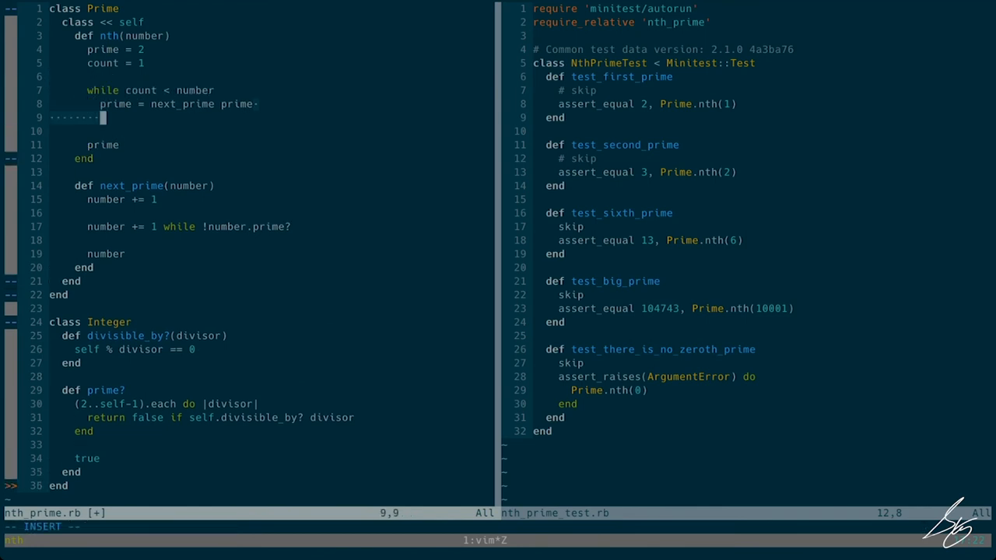
Add count += 1 inside nth's while count < number block.
text(coun)
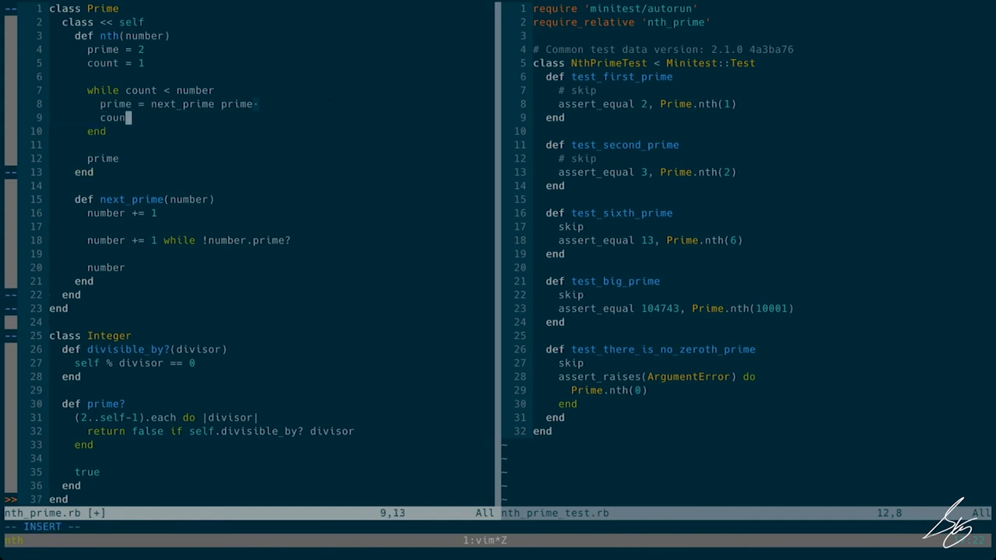
text(t +=)
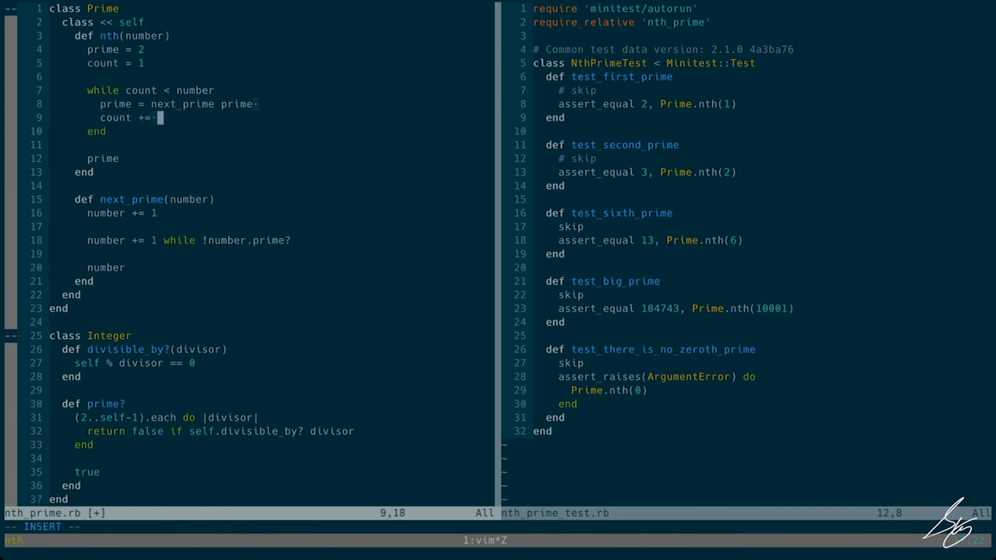
text(1)
click(568, 363)
text(# )
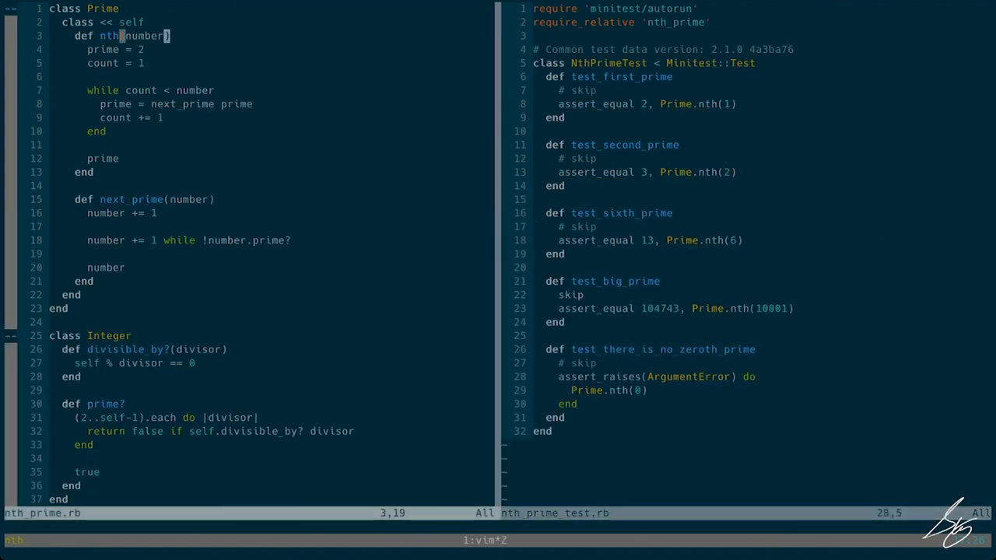
Guard nth with raise ArgumentError if number == 0 and start declaring a FIRST_PRIME constant.
text(raise:)
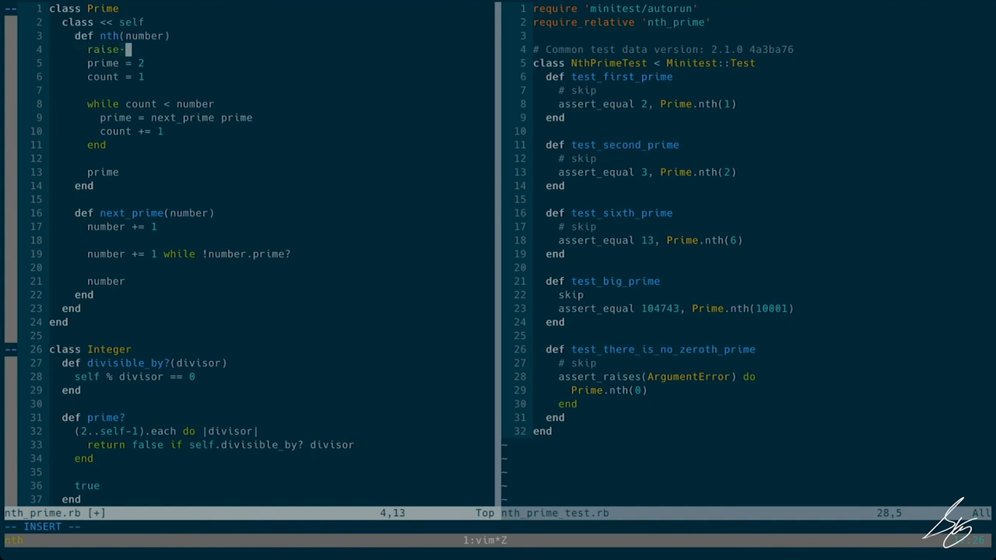
text(Arum)
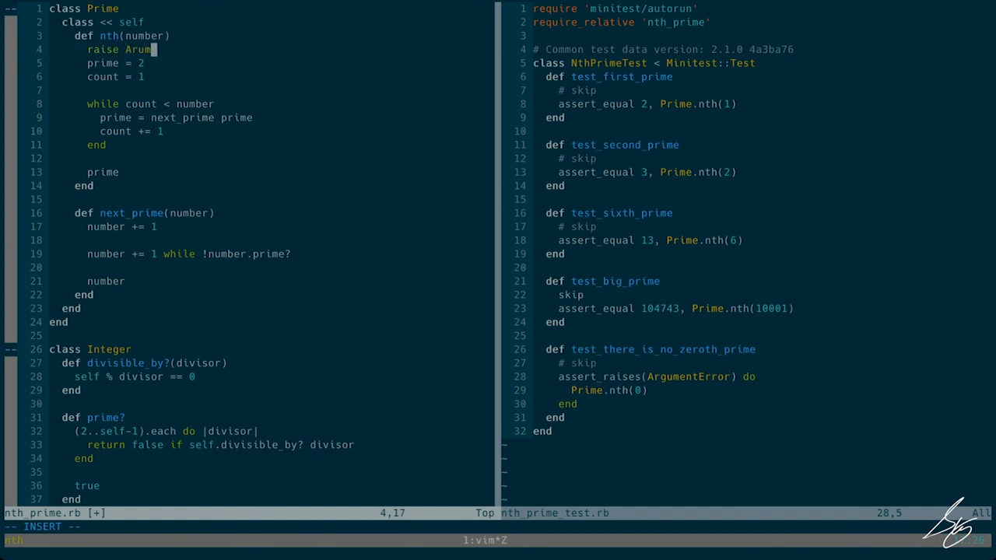
text(entError if)
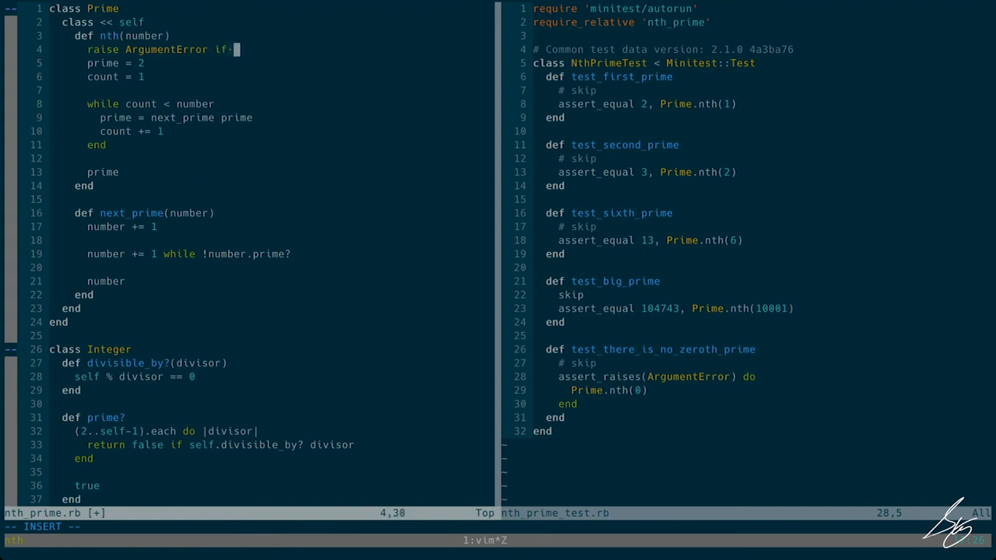
text(number =)
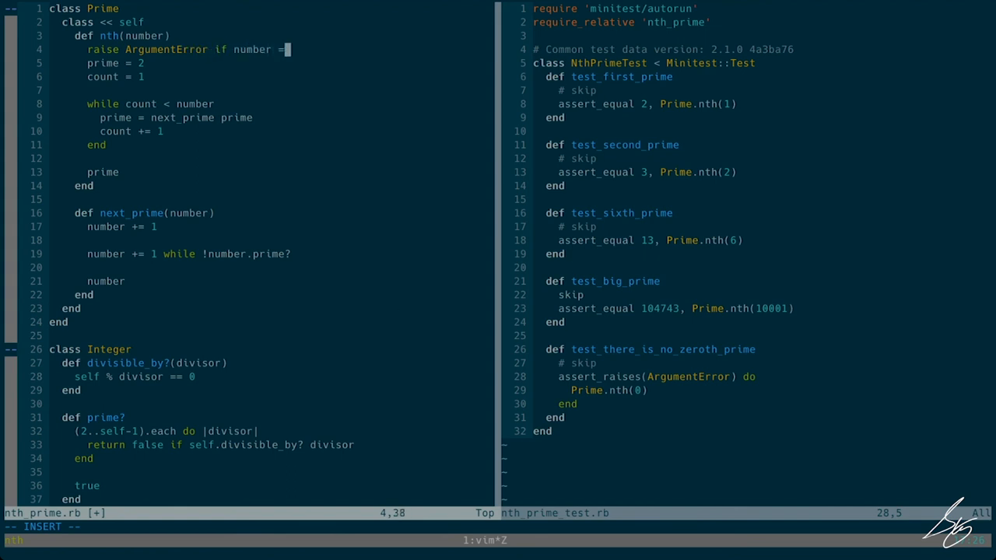
text(= 0)
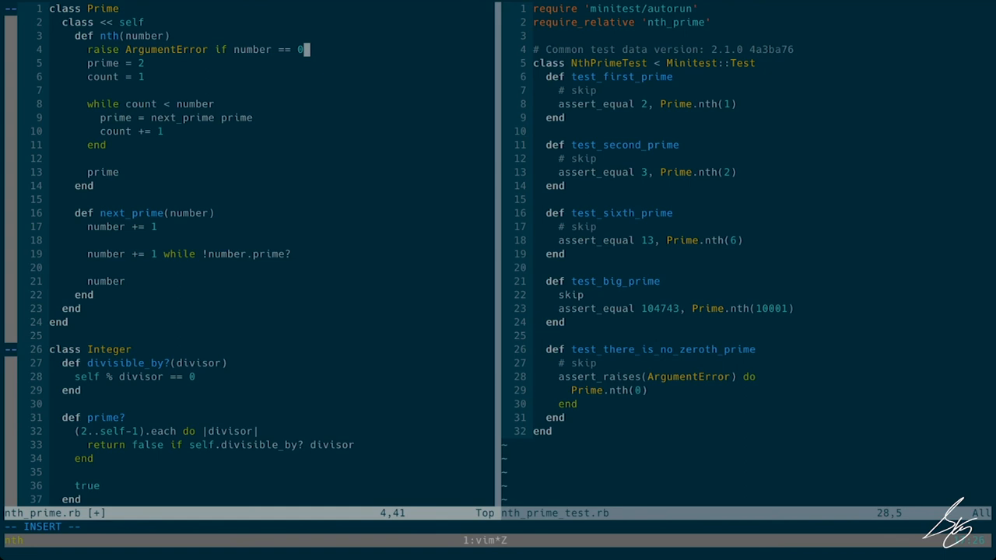
key(Enter)
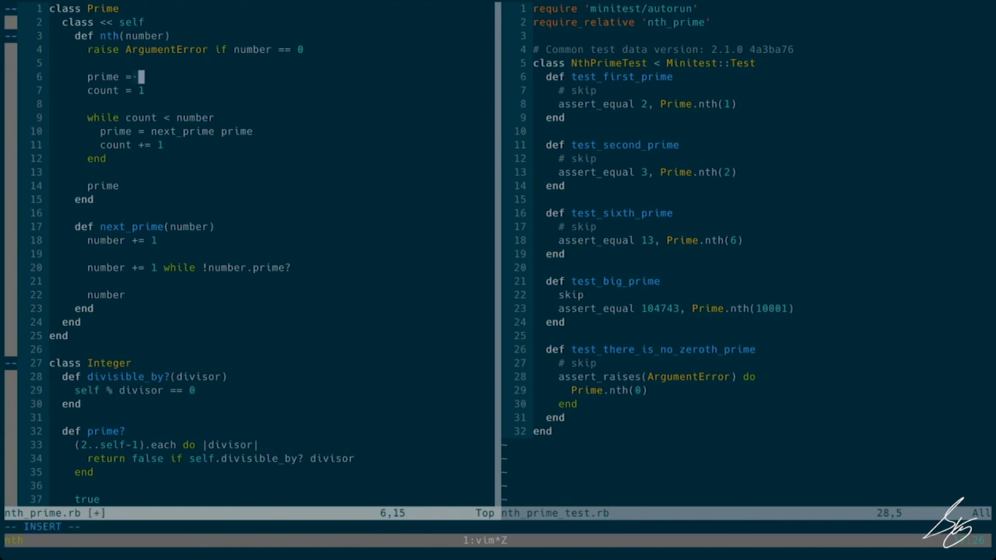
text(F)
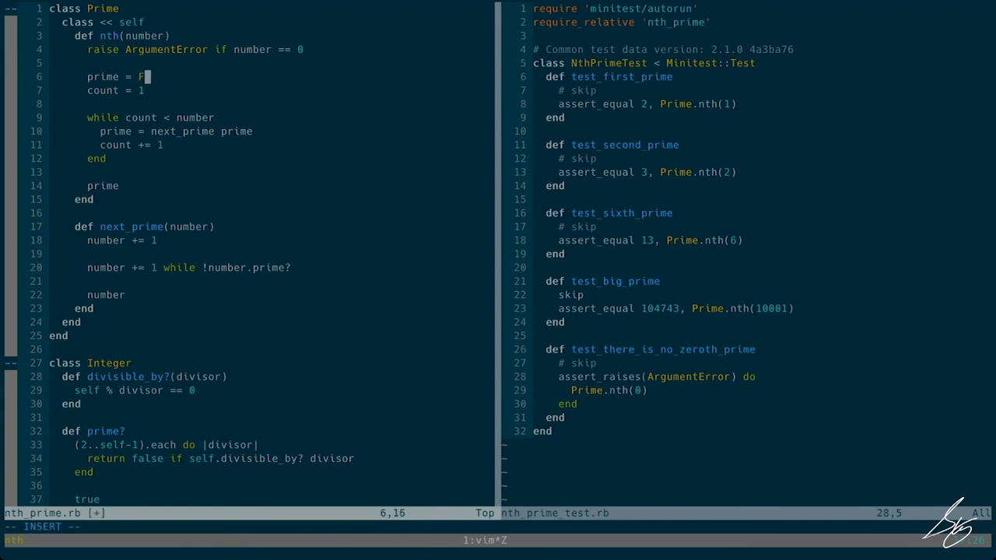
text(IRST_PRIME)
text(FIRS)
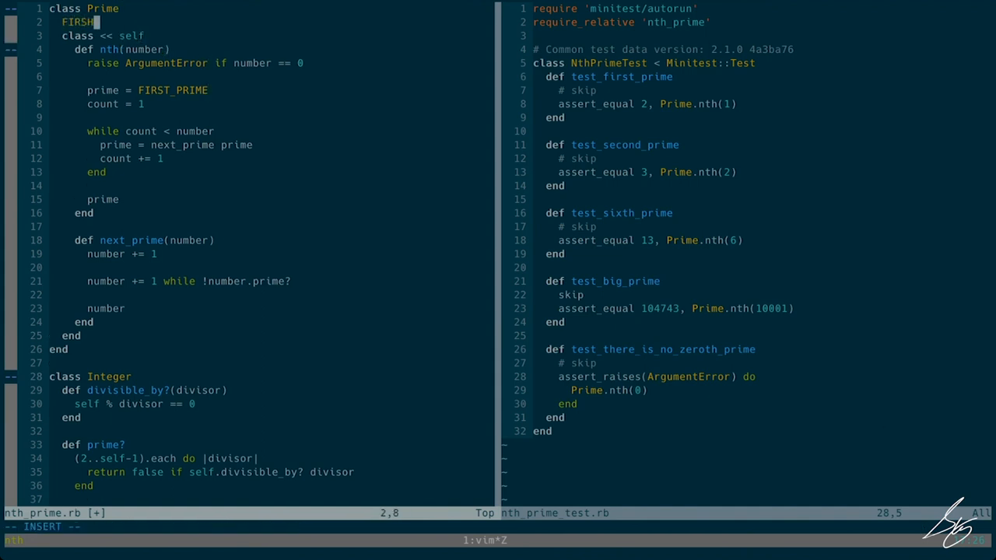
Declare FIRST_PRIME = 2 in class Prime so nth starts from it.
text(T_PR)
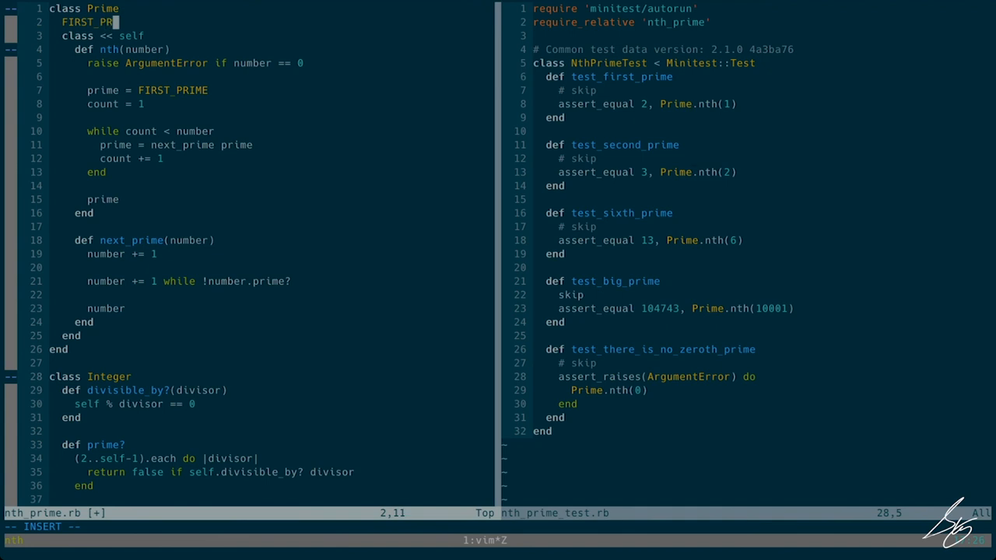
text(IME =)
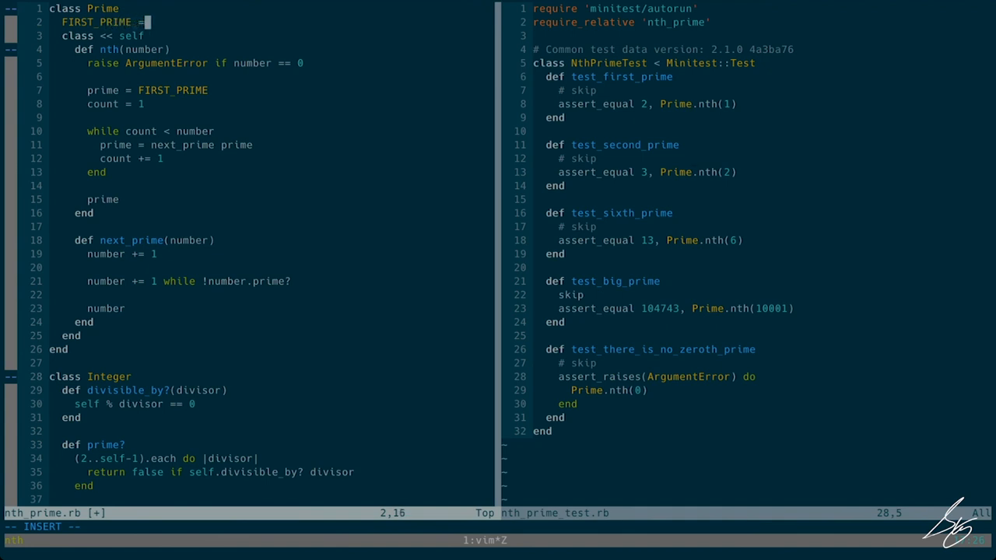
text(2)
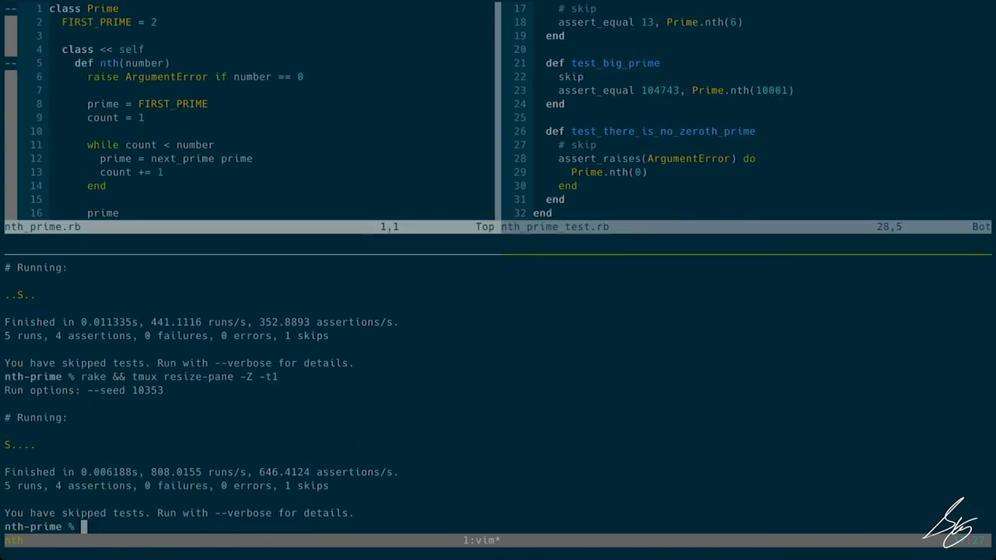
Enter `exercism submit nth_prime.rb` at the zsh prompt to submit the solution.
text(exercism s)
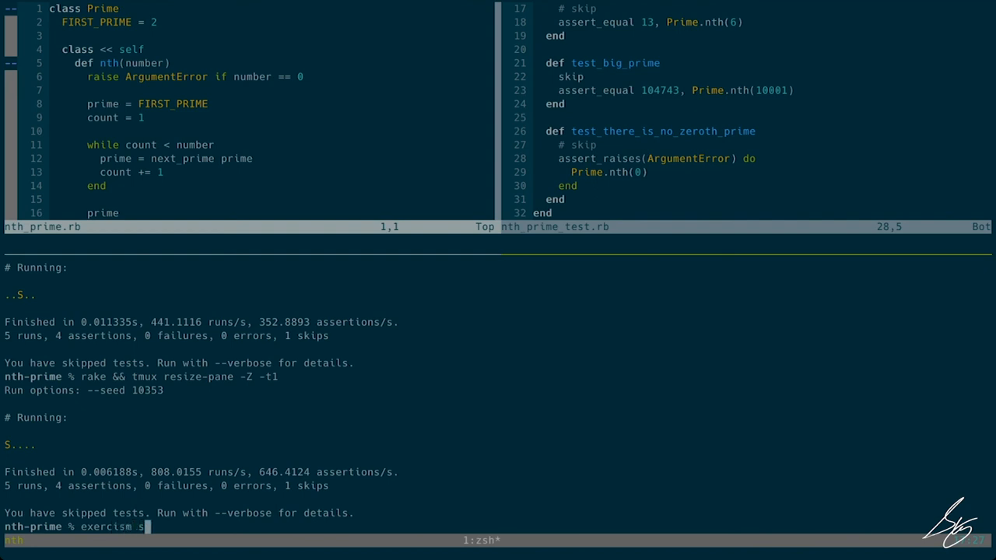
text(ubmit)
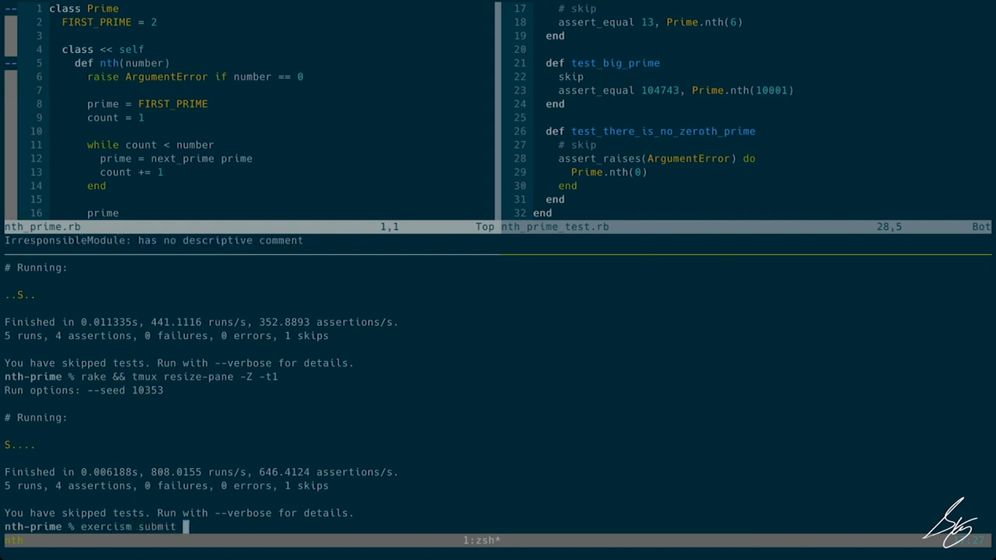
text(nth_prime.,)
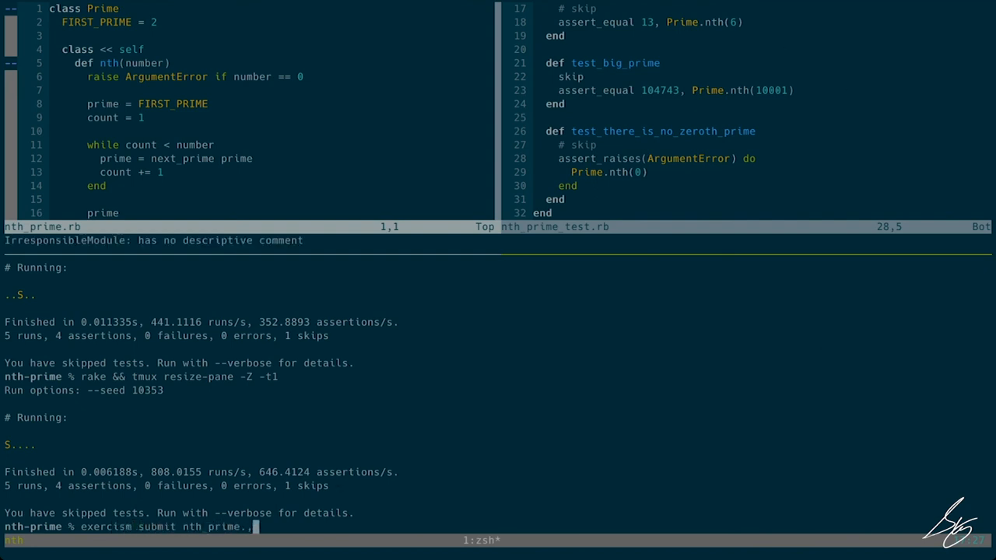